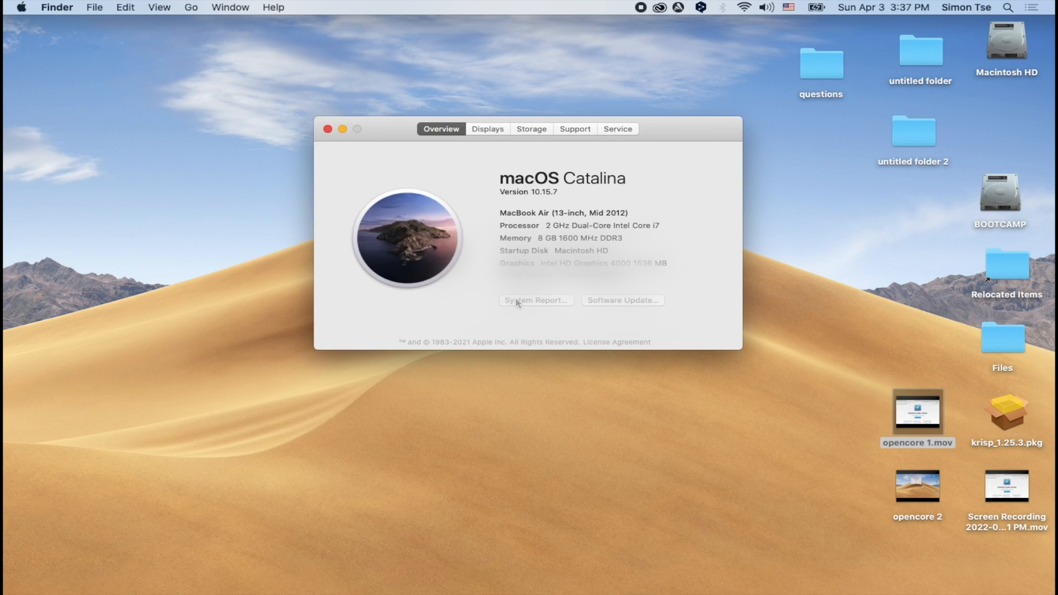
Step: Close the About This Mac window showing macOS Catalina on the 2012 MacBook Air
{"action": "left_click", "coordinate": [536, 299]}
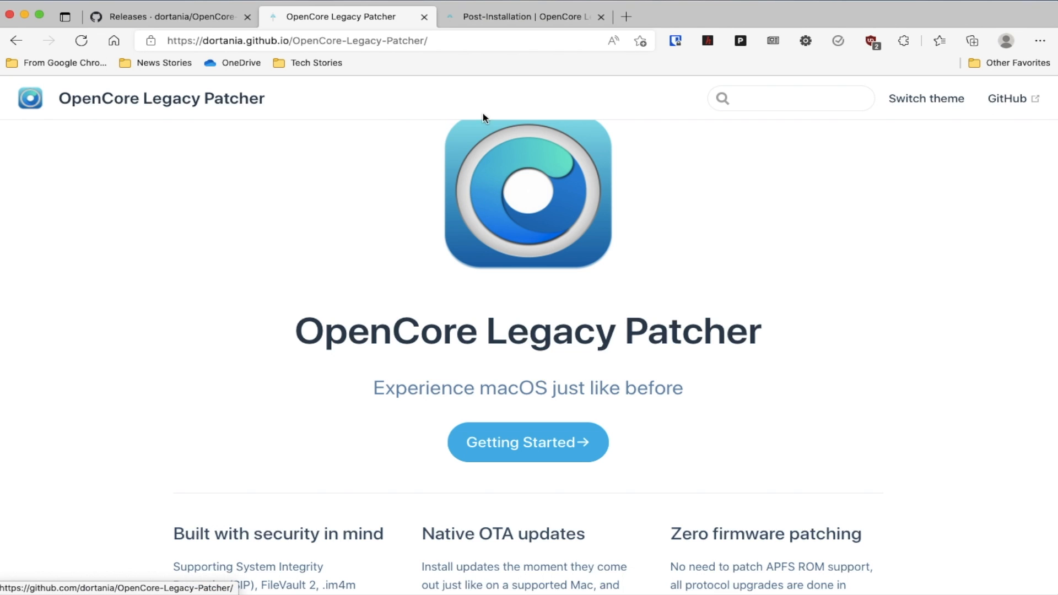
Step: Open the GitHub Releases page, scroll to the 0.4.3 Assets list, then open the Dock
{"action": "left_click", "coordinate": [166, 16]}
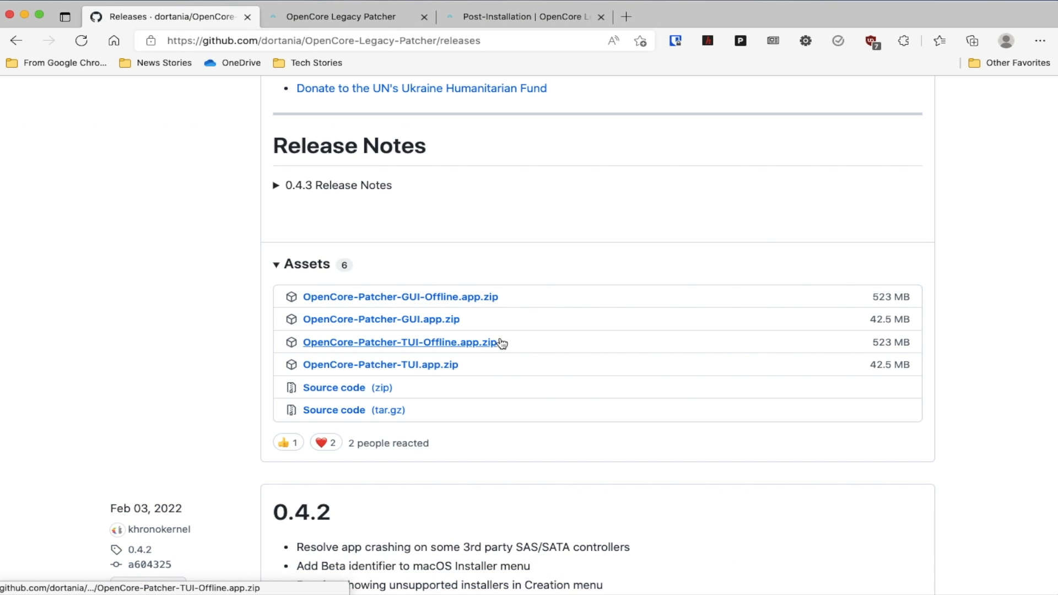
{"action": "scroll", "scroll_direction": "up", "scroll_amount": 3}
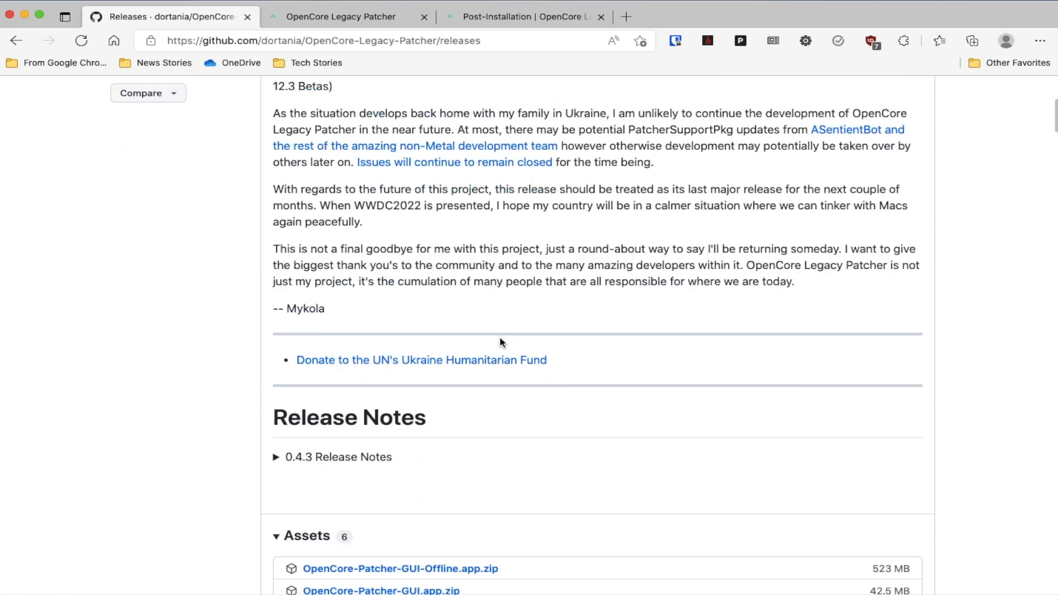
{"action": "scroll", "scroll_direction": "down", "scroll_amount": 3}
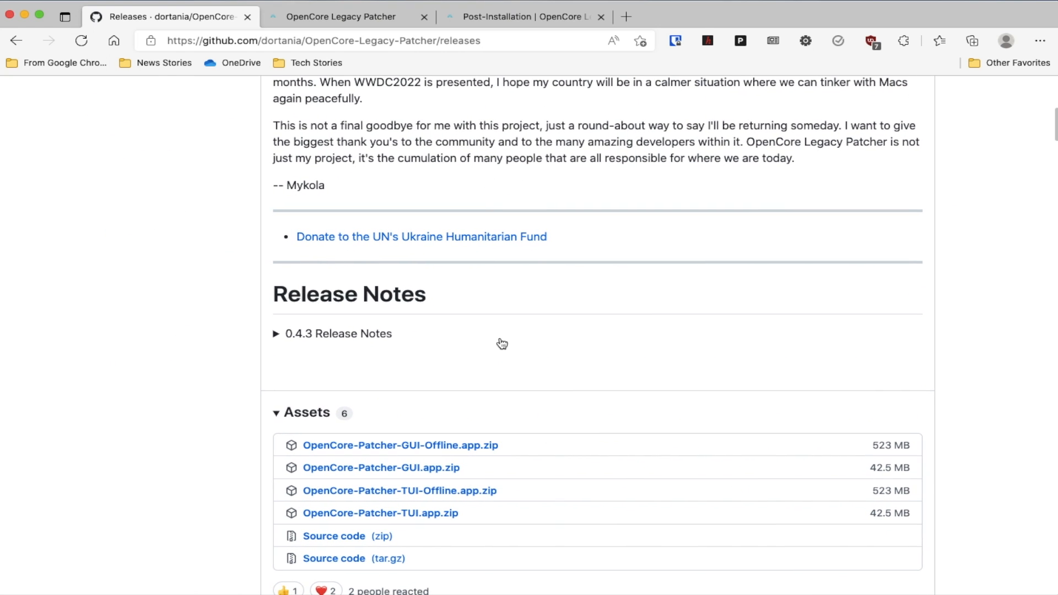
{"action": "scroll", "scroll_direction": "down", "scroll_amount": 3}
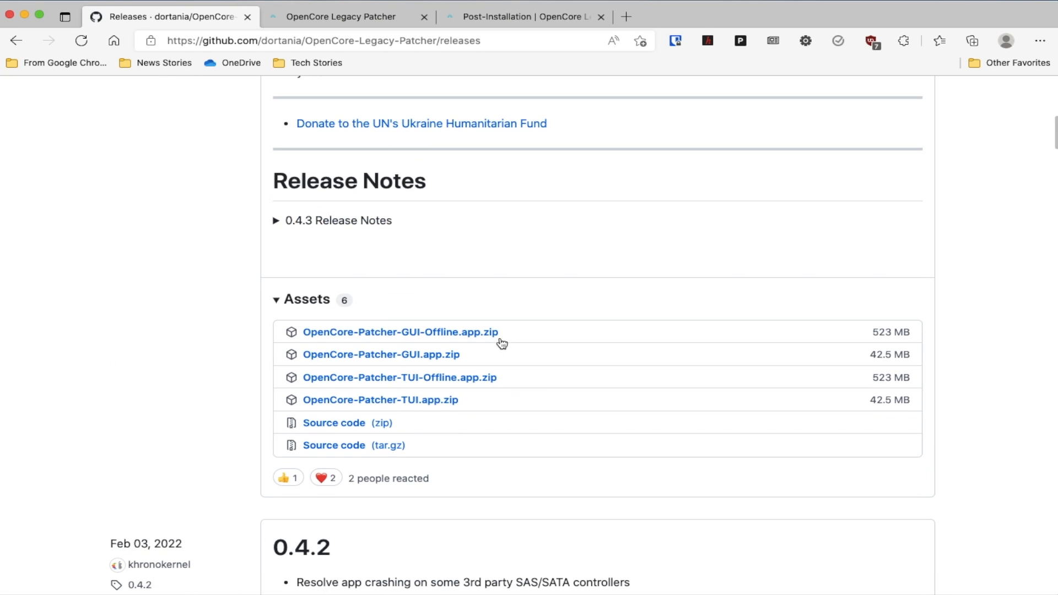
{"action": "mouse_move", "coordinate": [468, 342]}
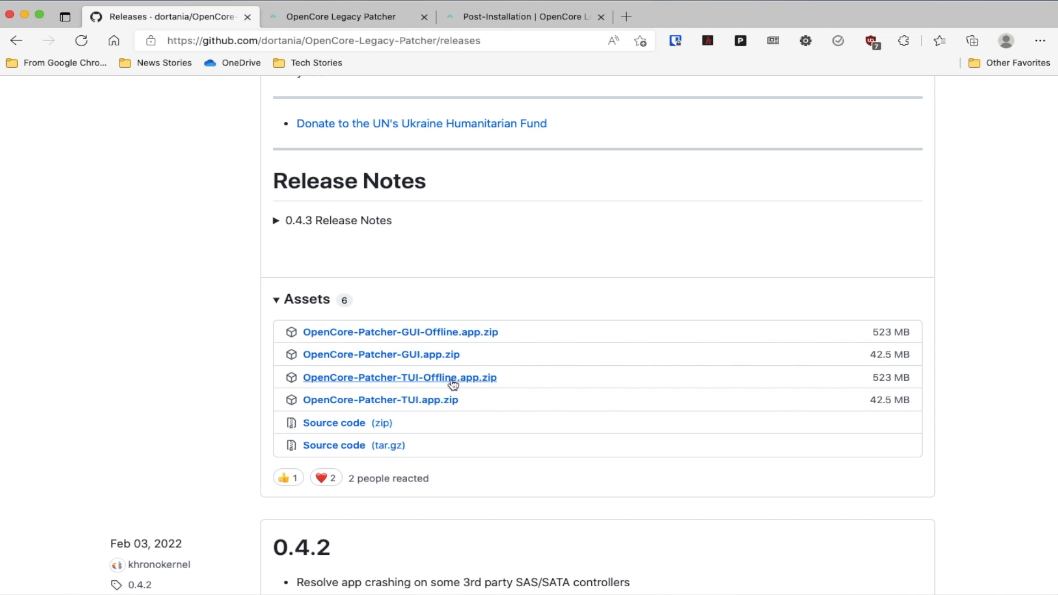
{"action": "mouse_move", "coordinate": [495, 400]}
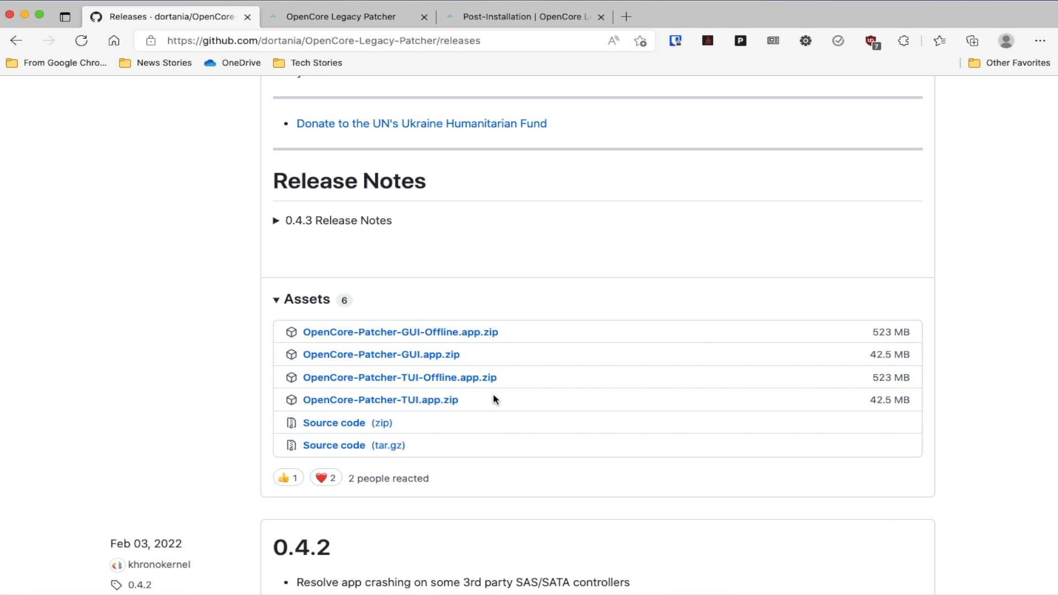
{"action": "left_click", "coordinate": [528, 16]}
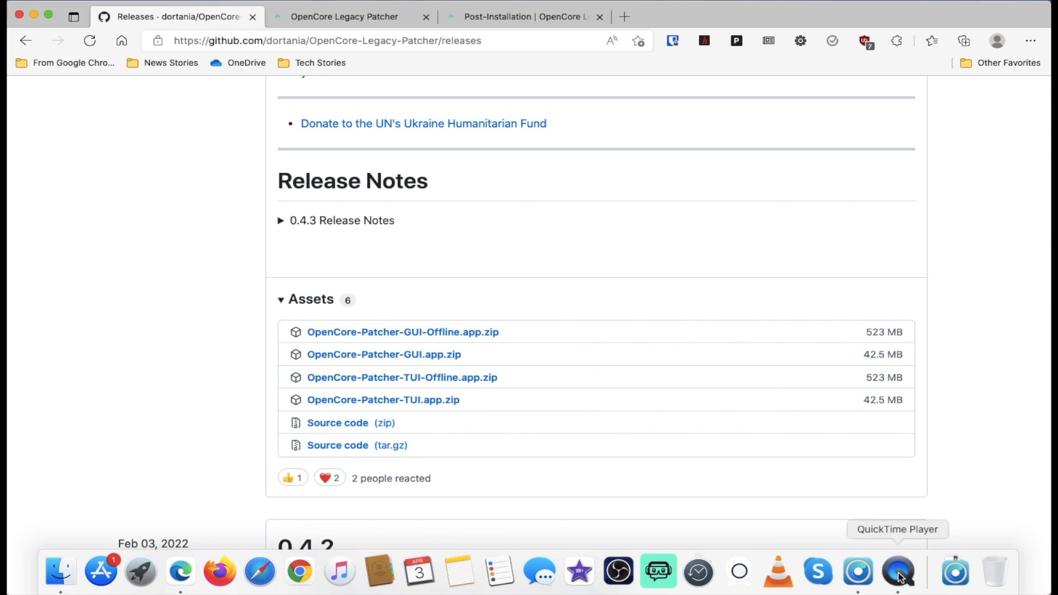
Step: Launch OpenCore Legacy Patcher 0.4.3 and list downloadable macOS installers, 11.5.2 through 12.3.1
{"action": "left_click", "coordinate": [895, 584]}
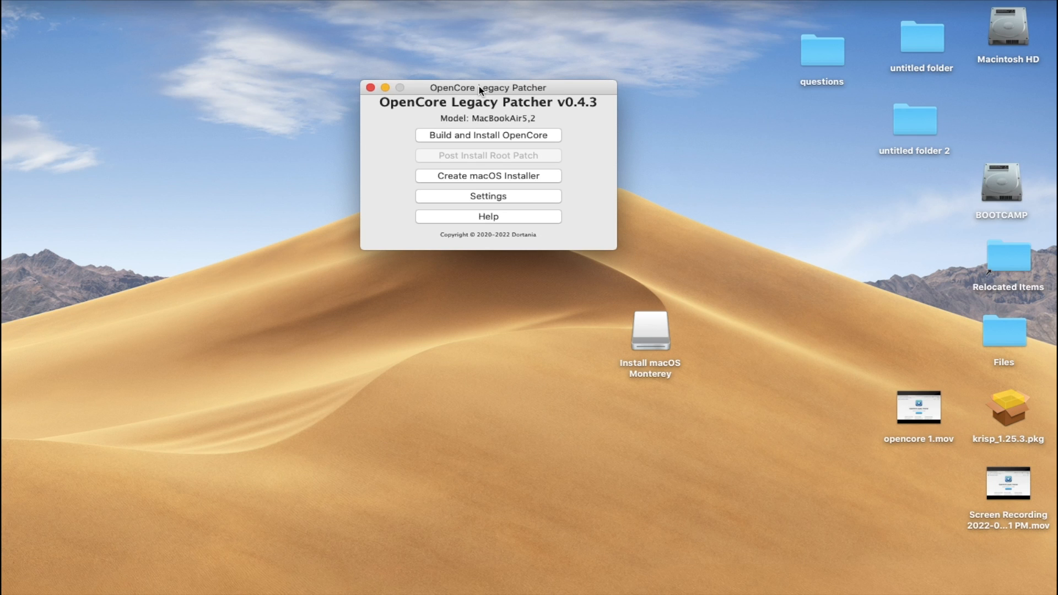
{"action": "mouse_move", "coordinate": [488, 183]}
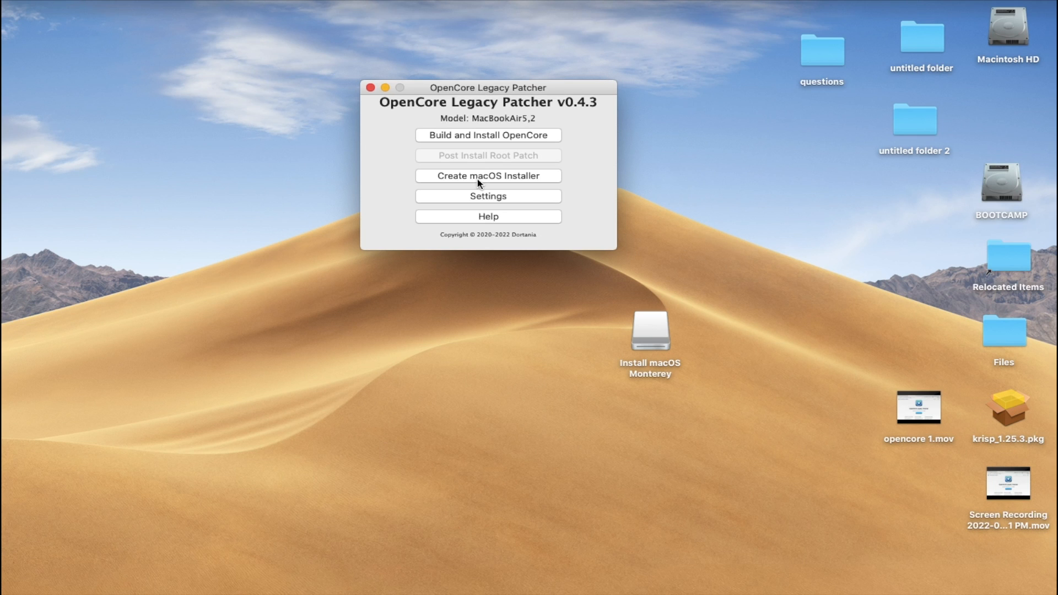
{"action": "left_click", "coordinate": [488, 176]}
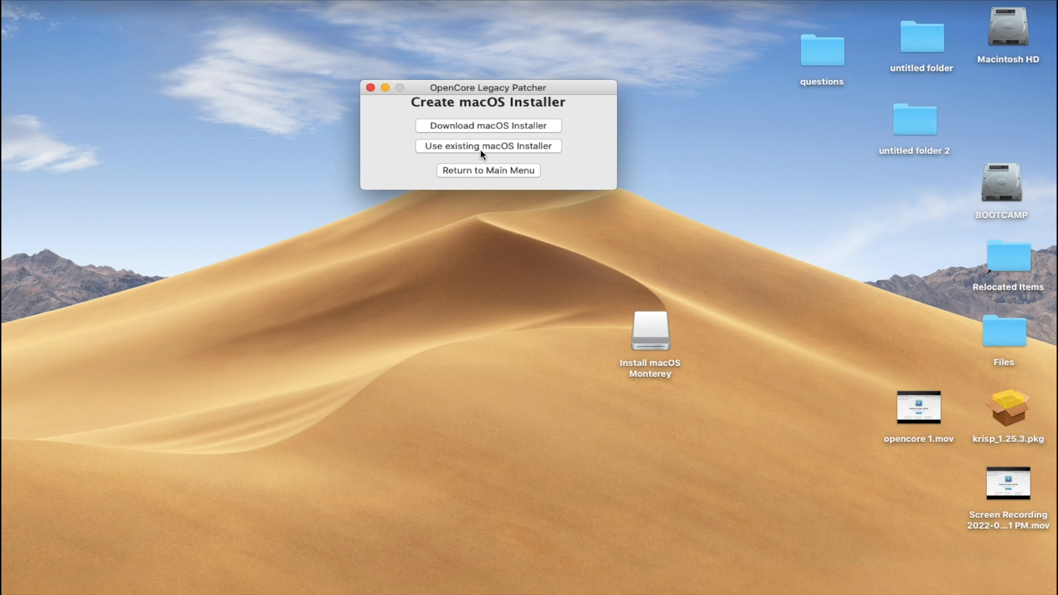
{"action": "mouse_move", "coordinate": [498, 132]}
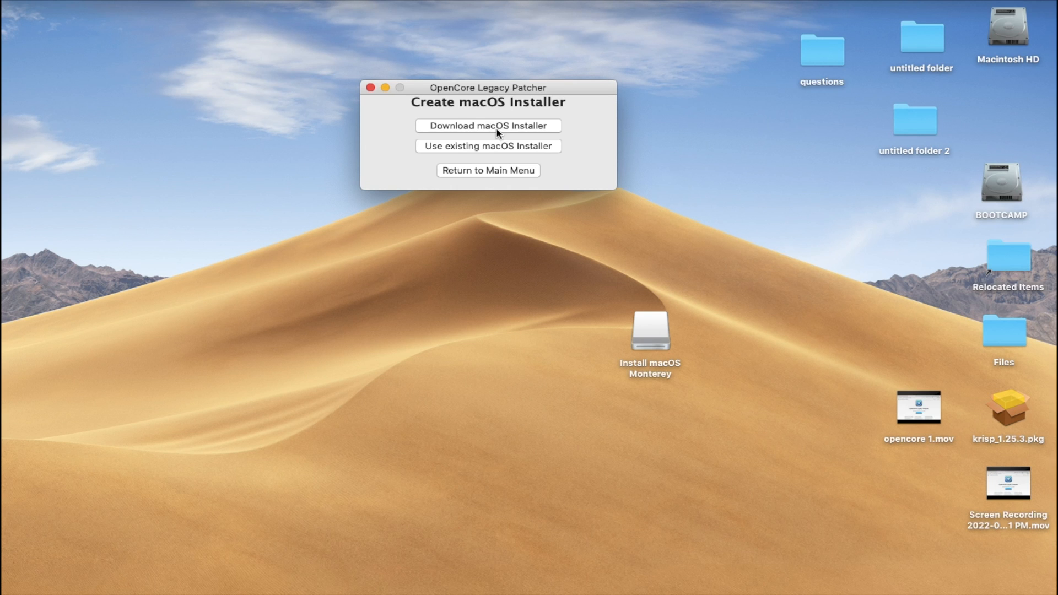
{"action": "left_click", "coordinate": [488, 126]}
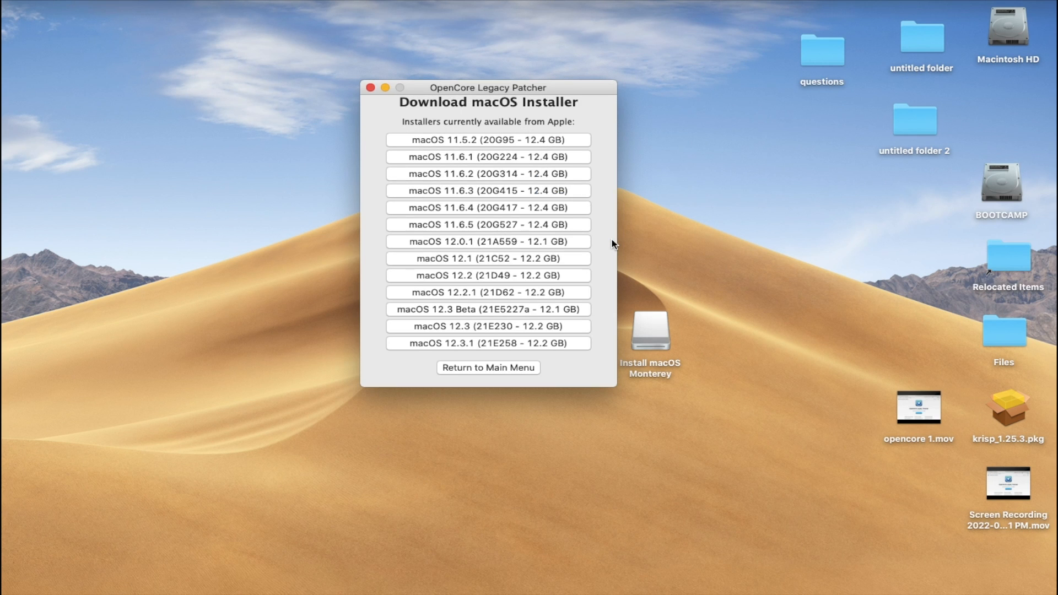
{"action": "mouse_move", "coordinate": [588, 260]}
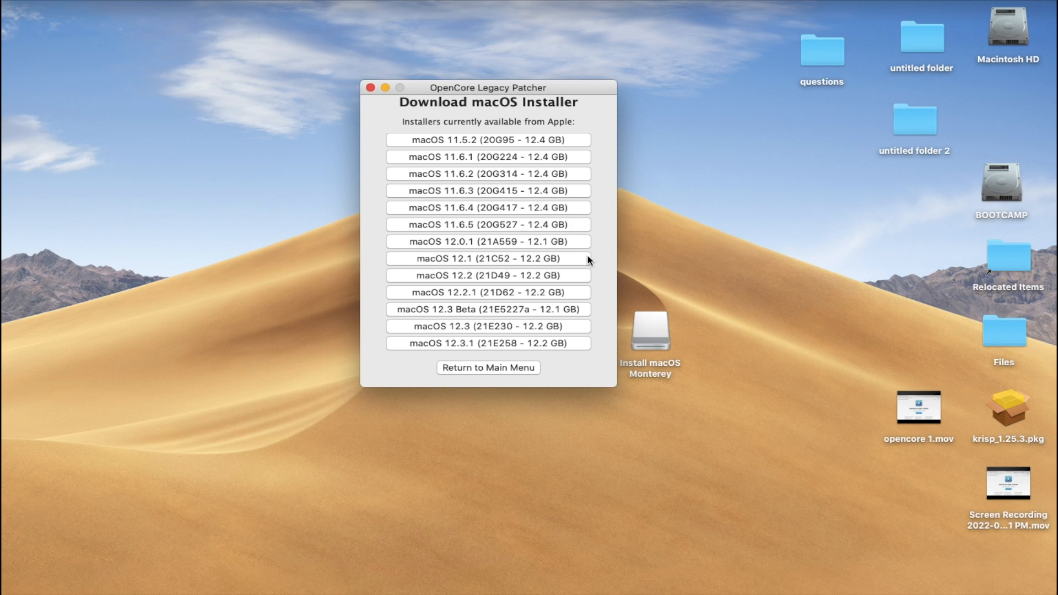
{"action": "mouse_move", "coordinate": [557, 351]}
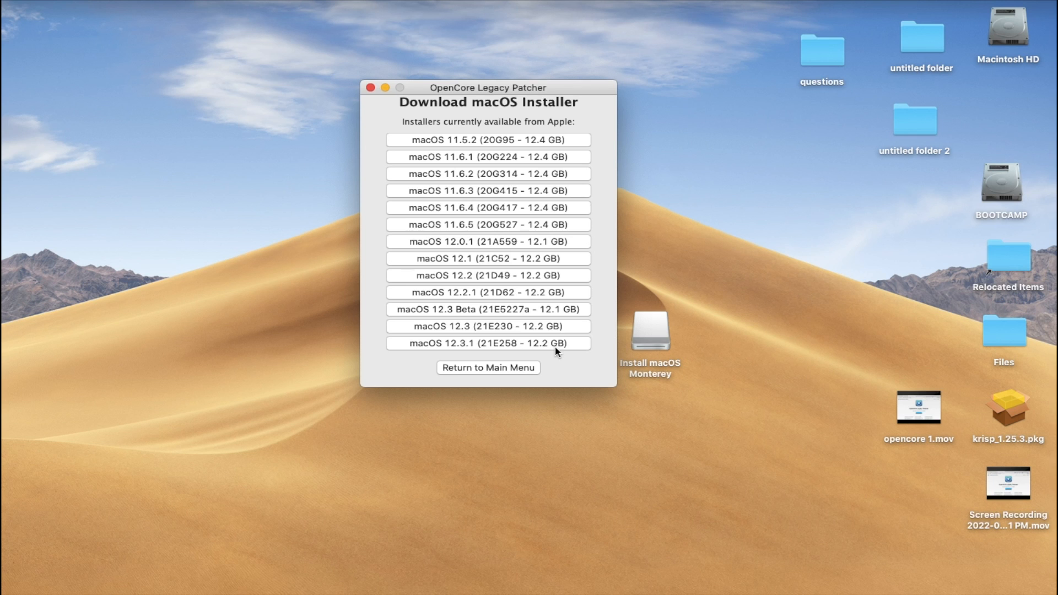
{"action": "mouse_move", "coordinate": [534, 375]}
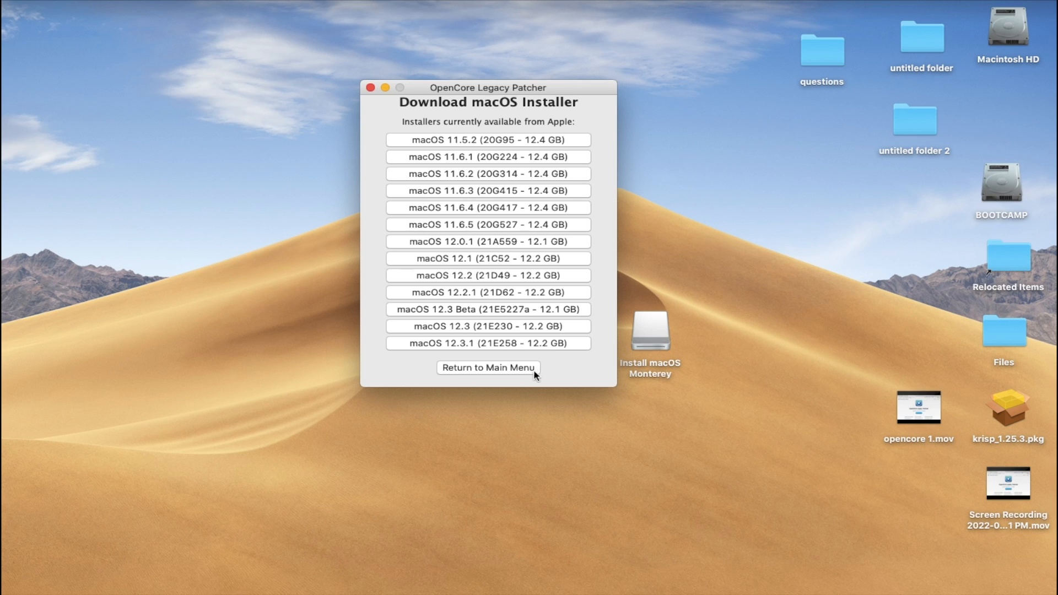
Step: Create an installer from the existing macOS Monterey 12.3 installer, reaching the Ultra Fit format screen
{"action": "left_click", "coordinate": [488, 367]}
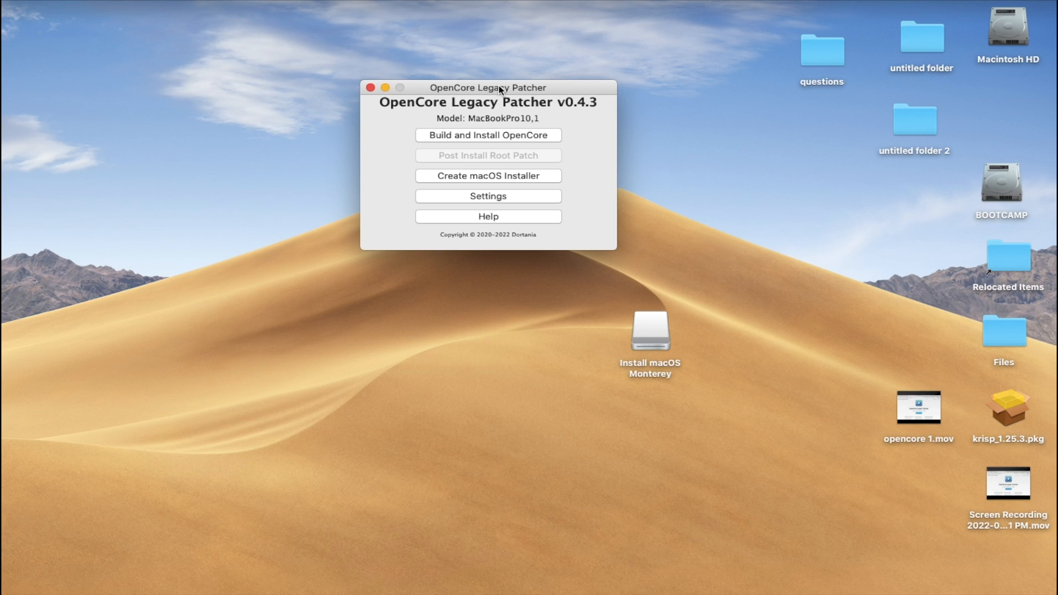
{"action": "mouse_move", "coordinate": [455, 182]}
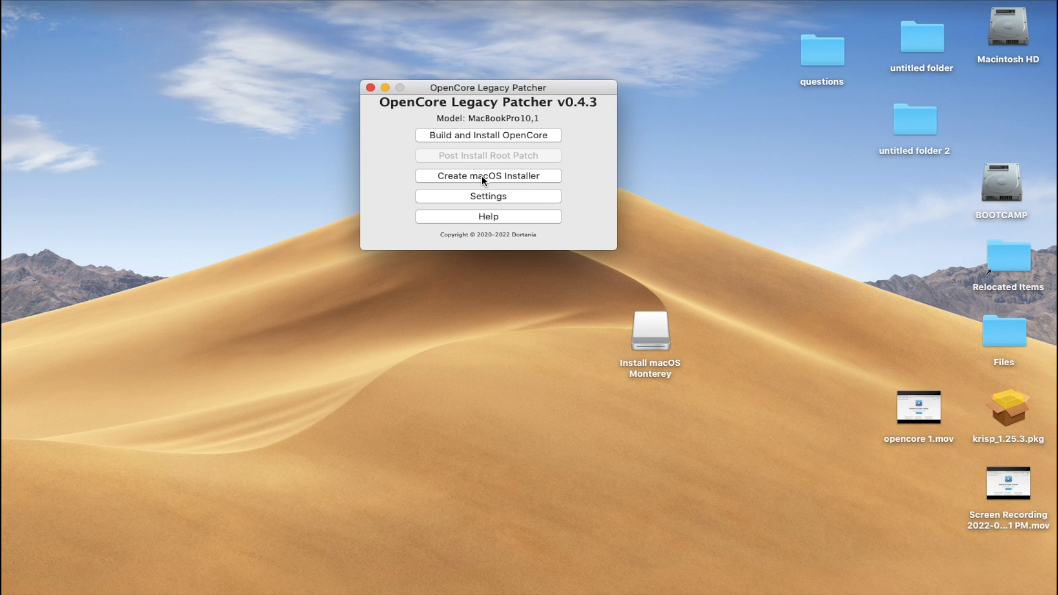
{"action": "left_click", "coordinate": [488, 176]}
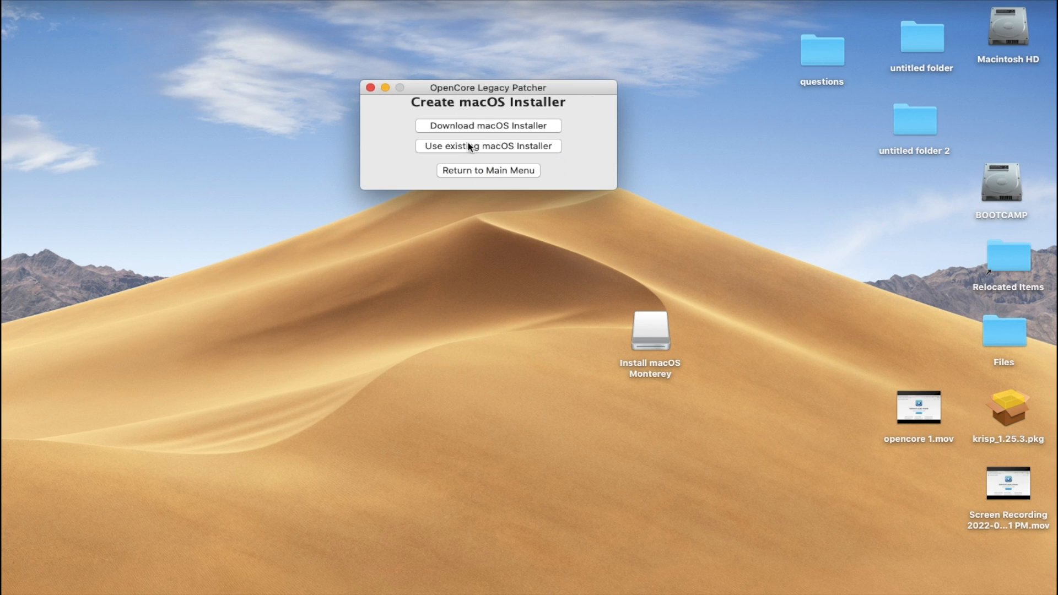
{"action": "mouse_move", "coordinate": [467, 156]}
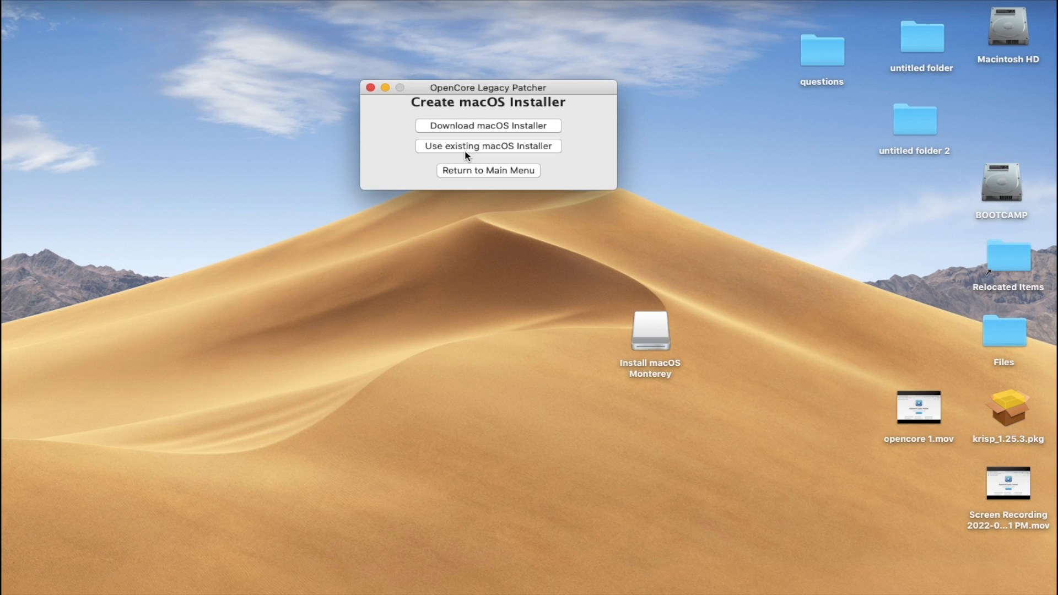
{"action": "left_click", "coordinate": [487, 146]}
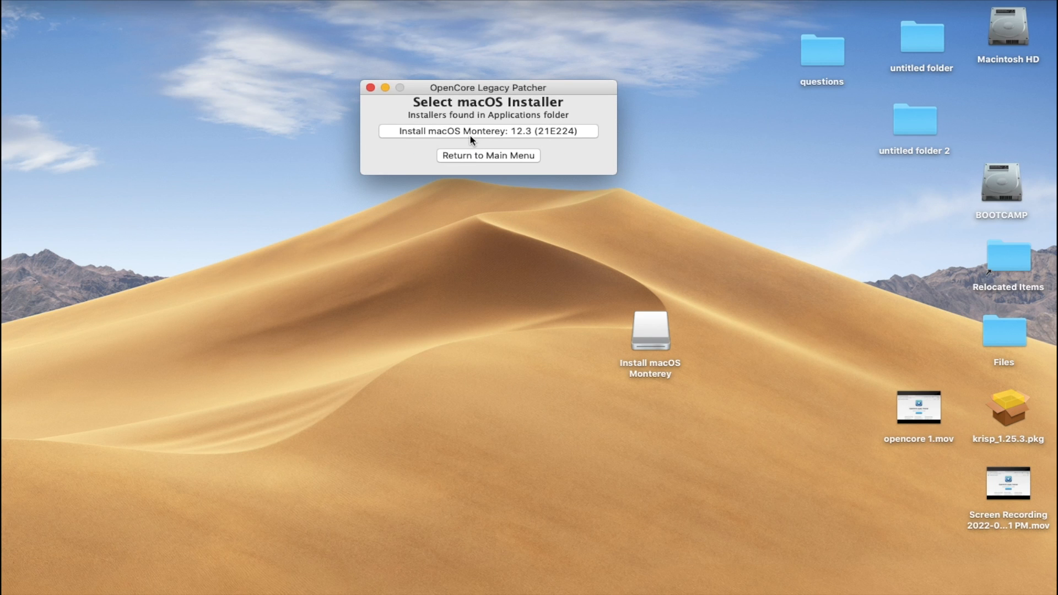
{"action": "left_click", "coordinate": [488, 131]}
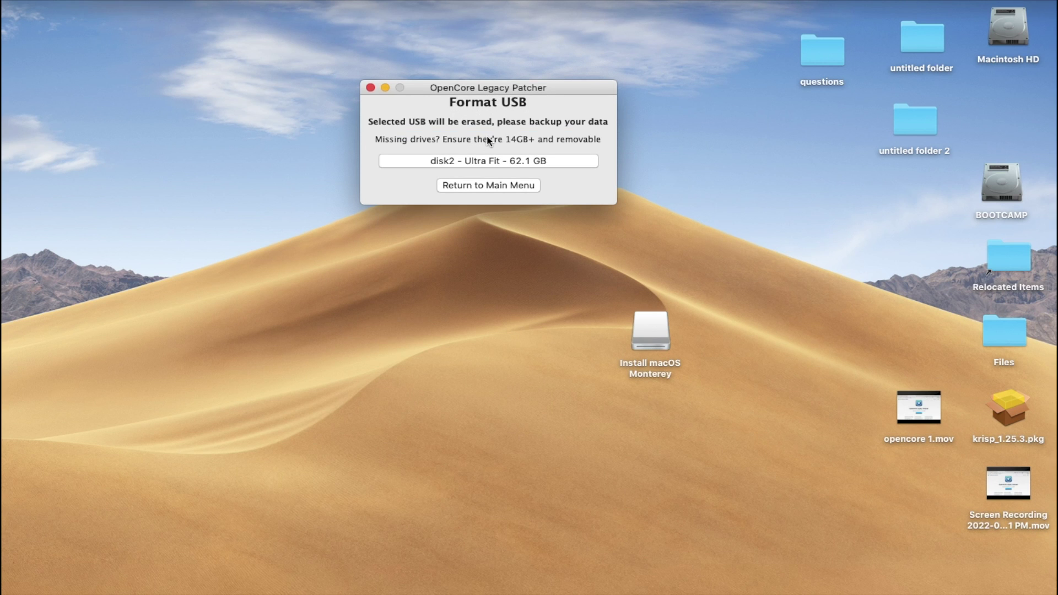
{"action": "mouse_move", "coordinate": [488, 163]}
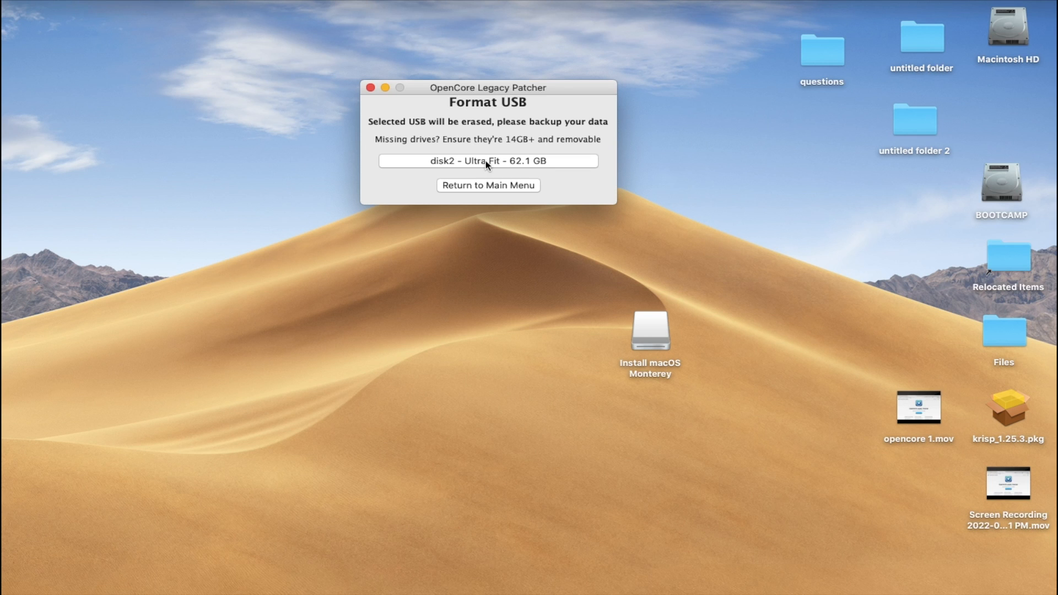
{"action": "mouse_move", "coordinate": [487, 188]}
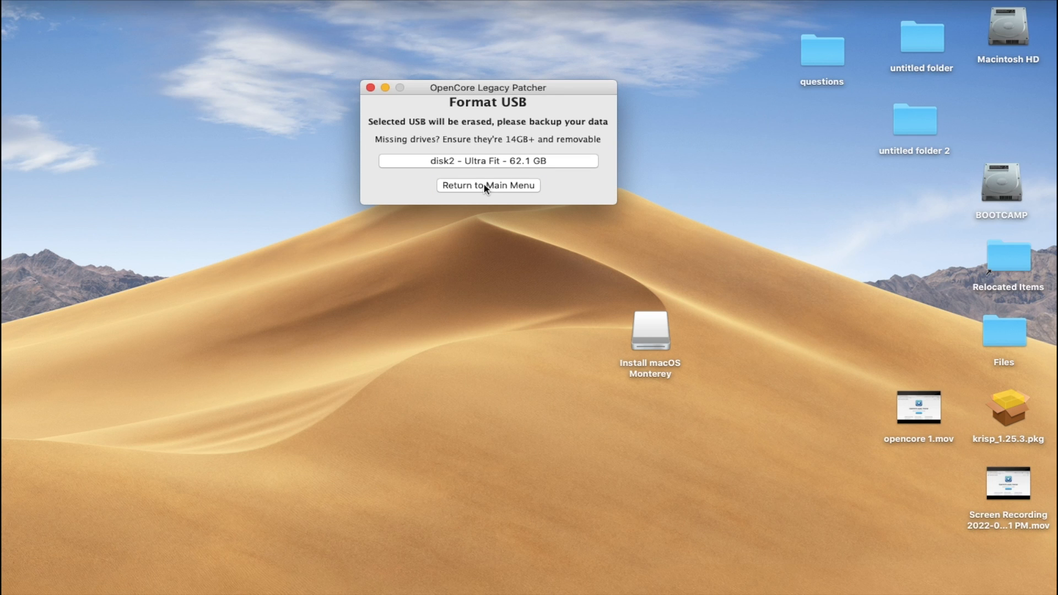
Step: Skip formatting and review Settings for MacBookPro10,1 before returning to the main menu
{"action": "left_click", "coordinate": [488, 185]}
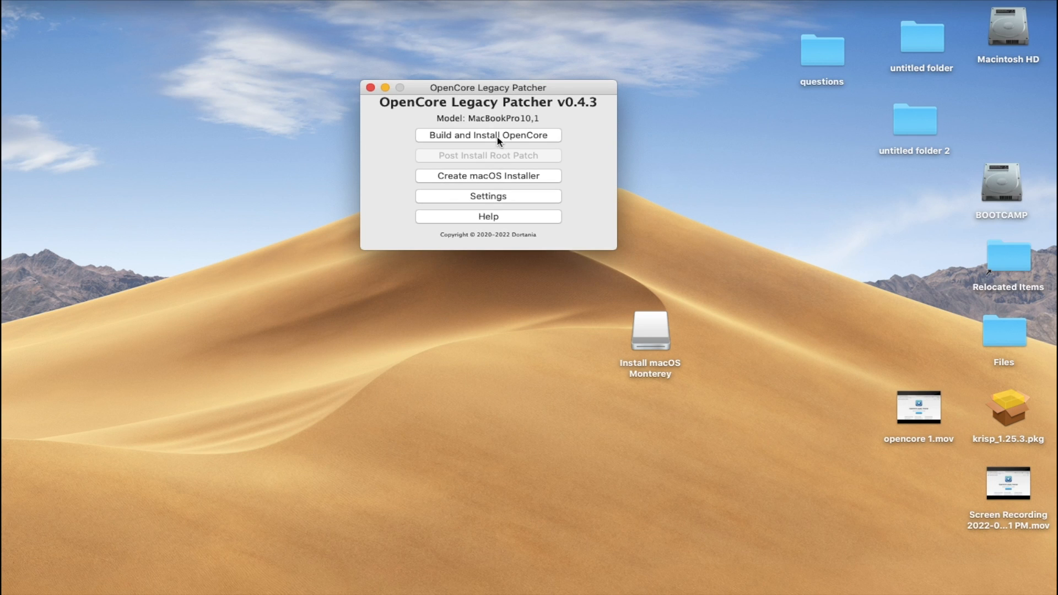
{"action": "mouse_move", "coordinate": [490, 124]}
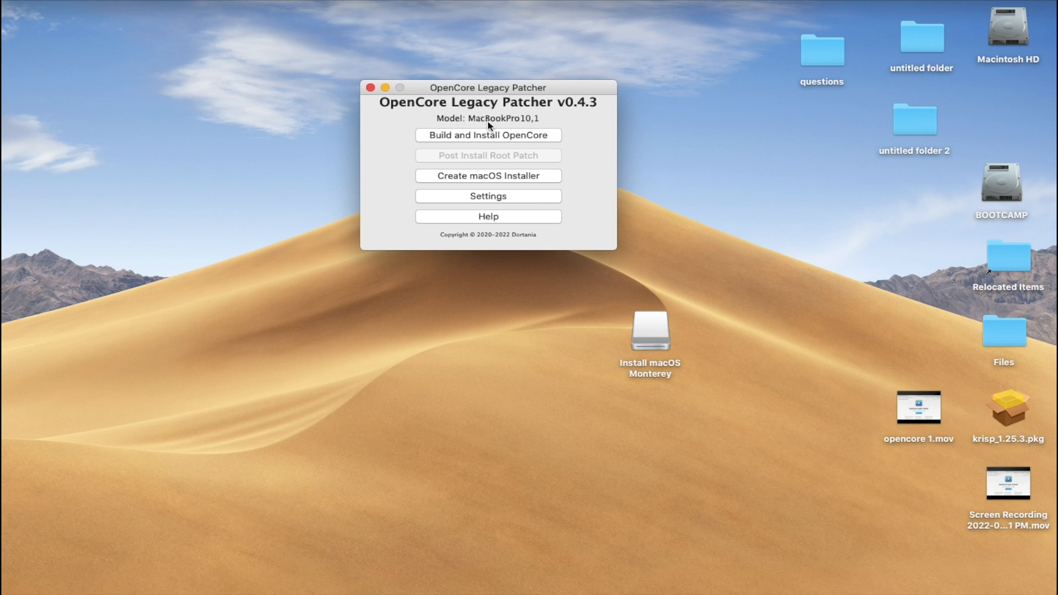
{"action": "mouse_move", "coordinate": [545, 118]}
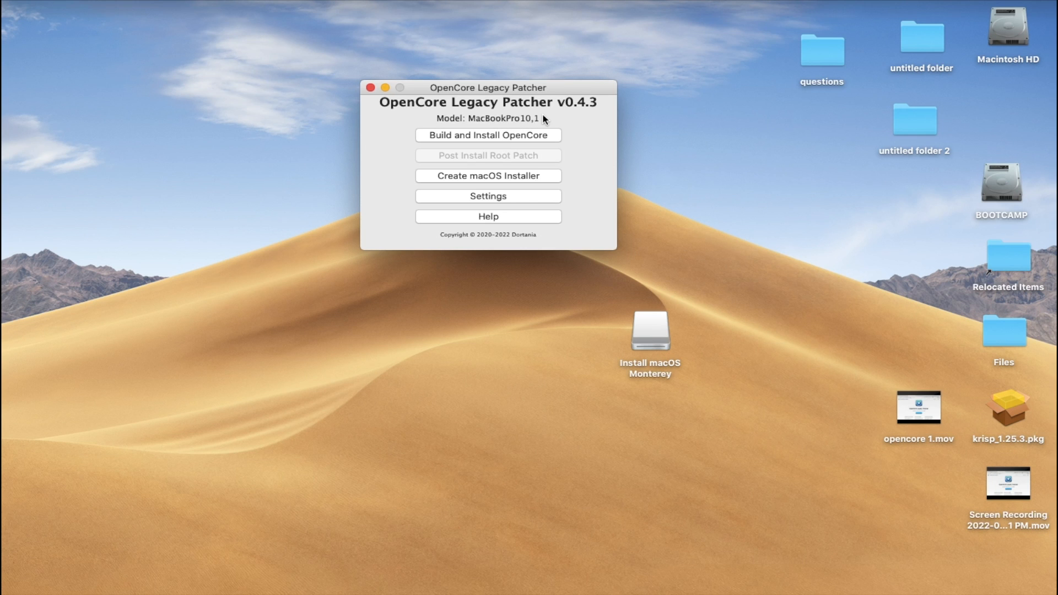
{"action": "mouse_move", "coordinate": [505, 202]}
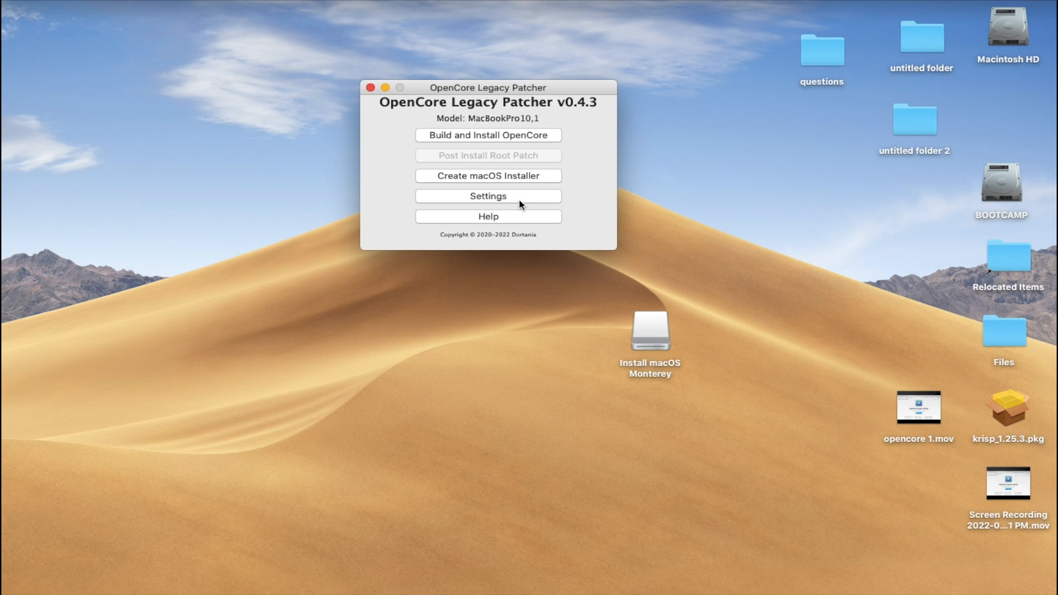
{"action": "left_click", "coordinate": [489, 197]}
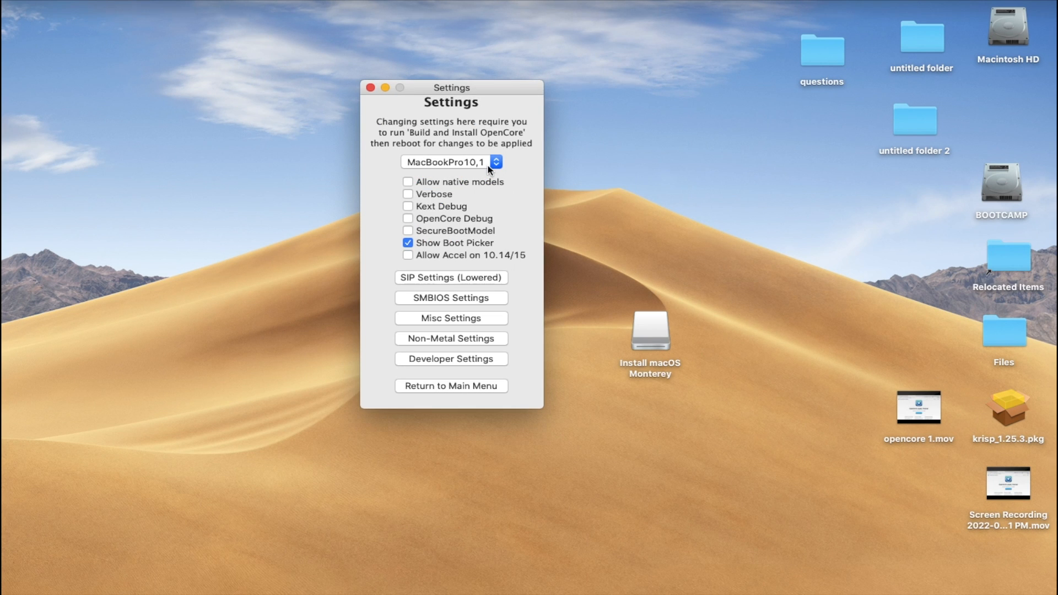
{"action": "mouse_move", "coordinate": [488, 169]}
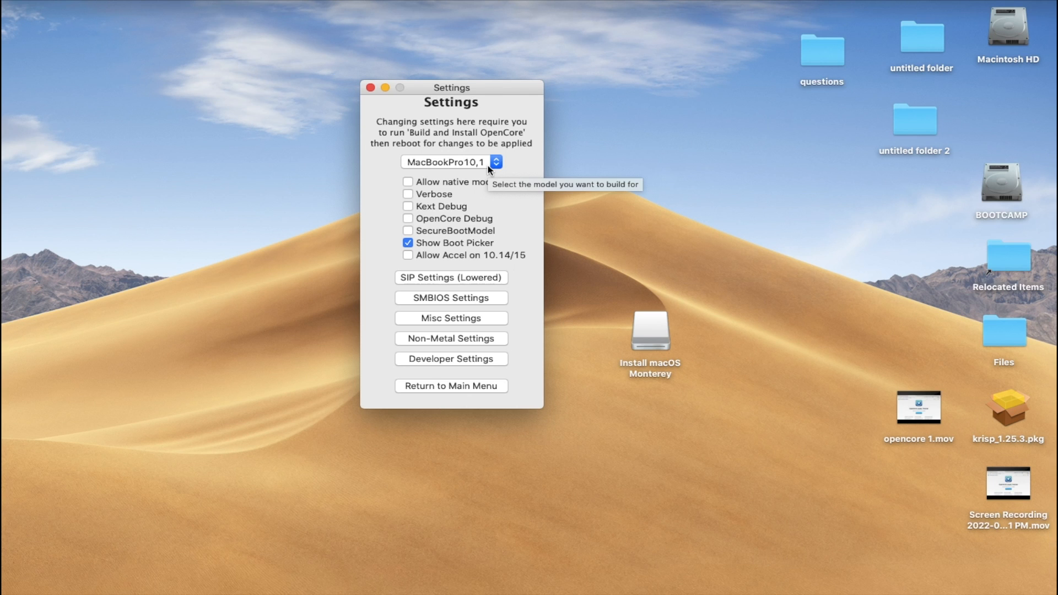
{"action": "mouse_move", "coordinate": [530, 378]}
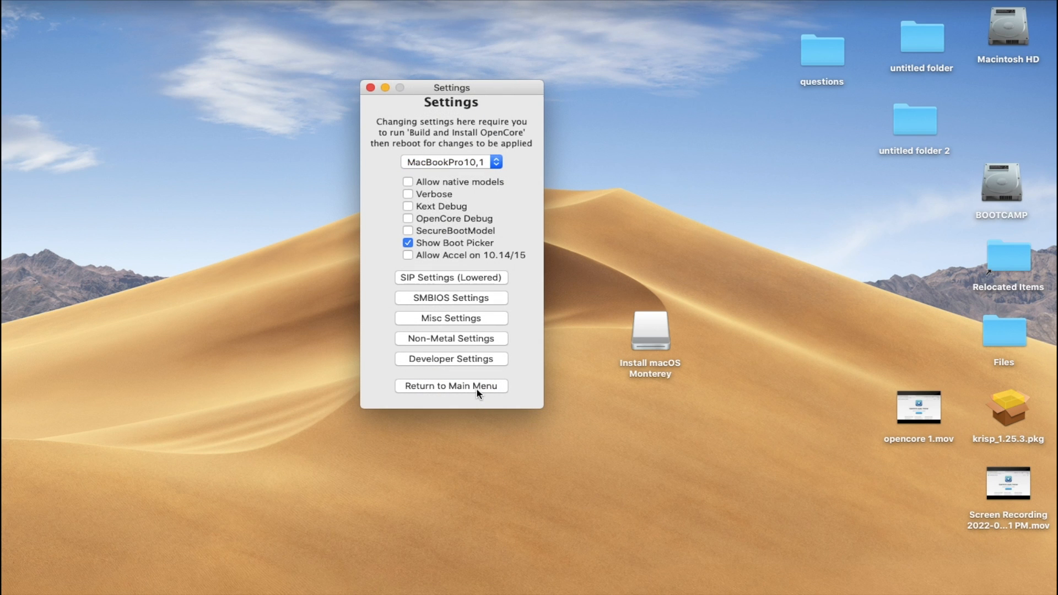
{"action": "left_click", "coordinate": [452, 386]}
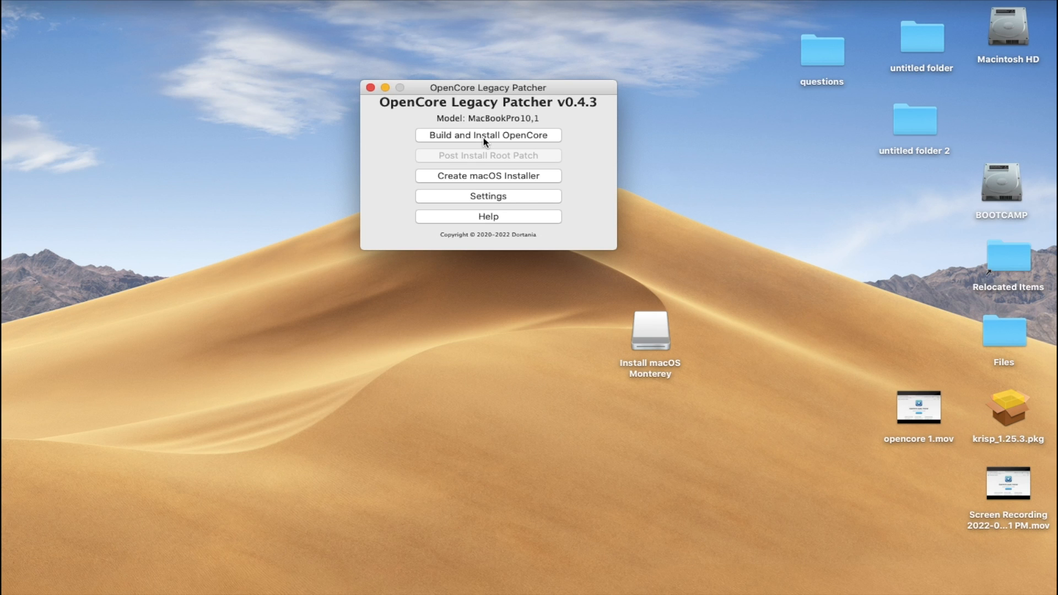
Step: Build the OpenCore EFI for MacBookPro10,1 and let the build log finish
{"action": "left_click", "coordinate": [488, 135]}
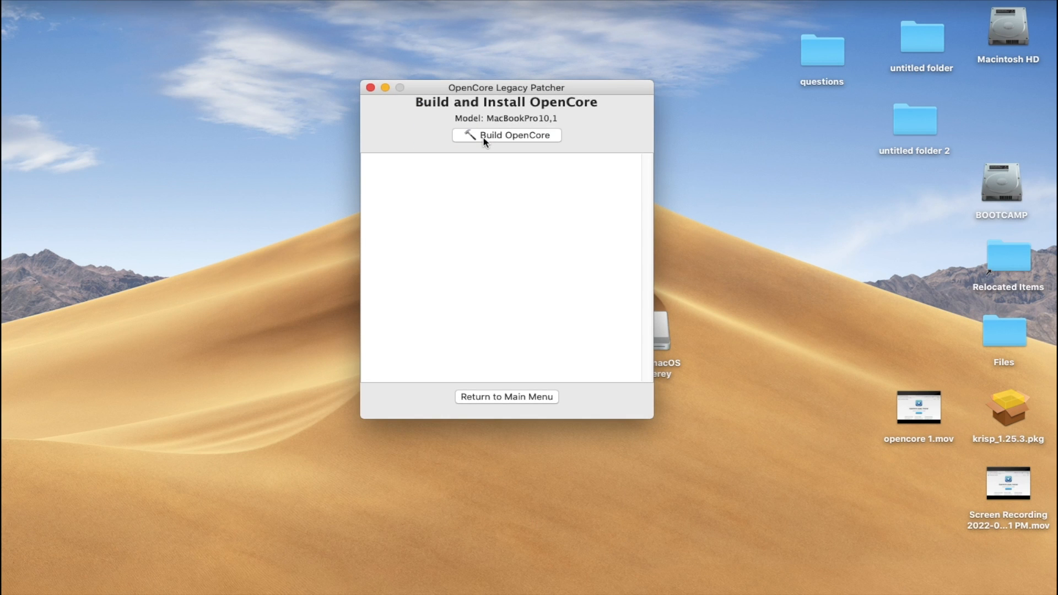
{"action": "left_click", "coordinate": [508, 135]}
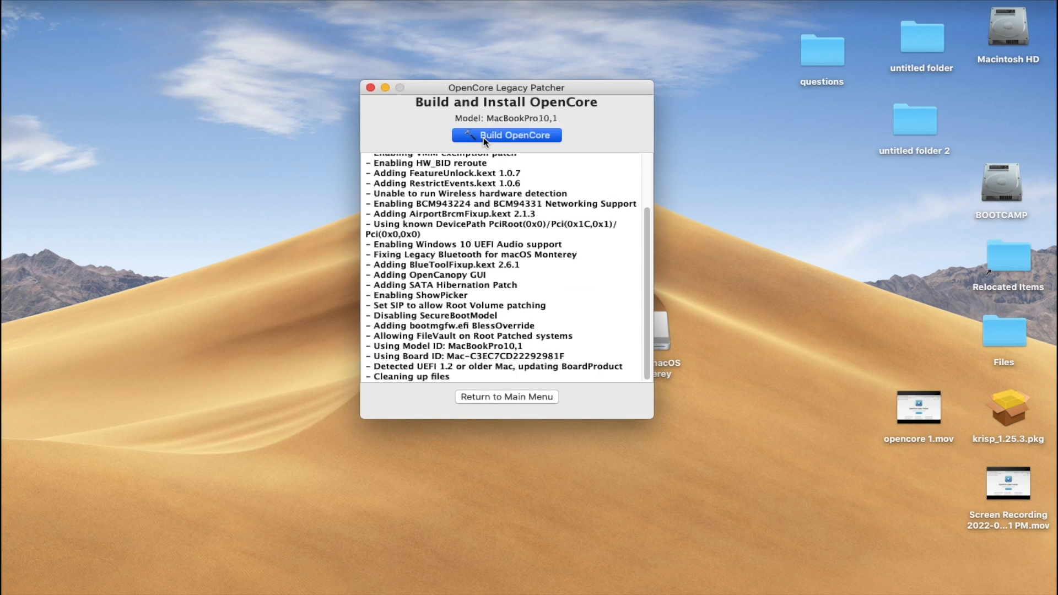
{"action": "left_click", "coordinate": [507, 135]}
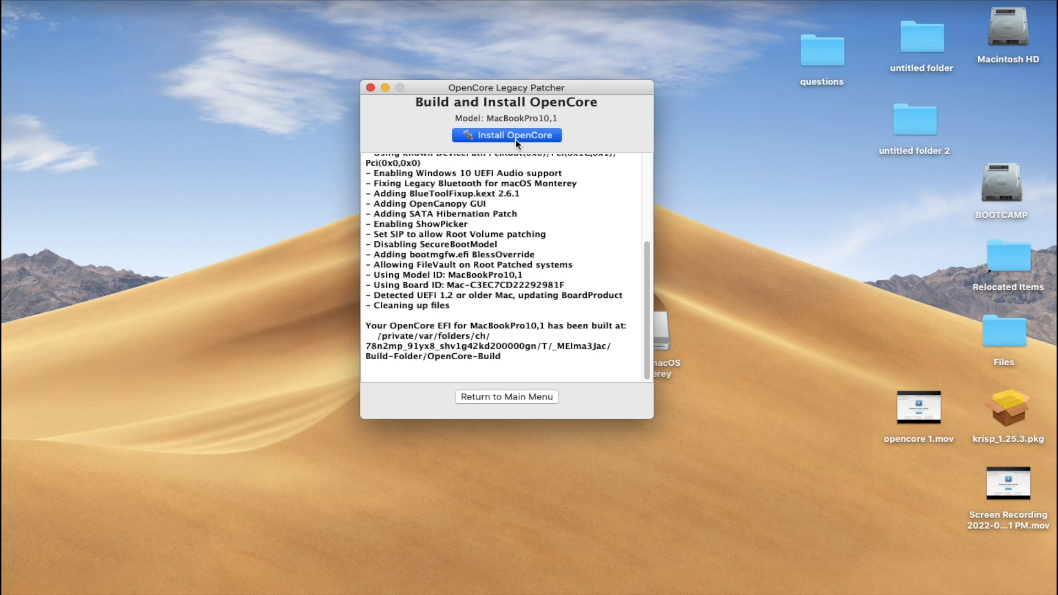
Step: Install OpenCore to disk2s1 EFI on the Ultra Fit drive, authorizing with the admin password
{"action": "left_click", "coordinate": [507, 135]}
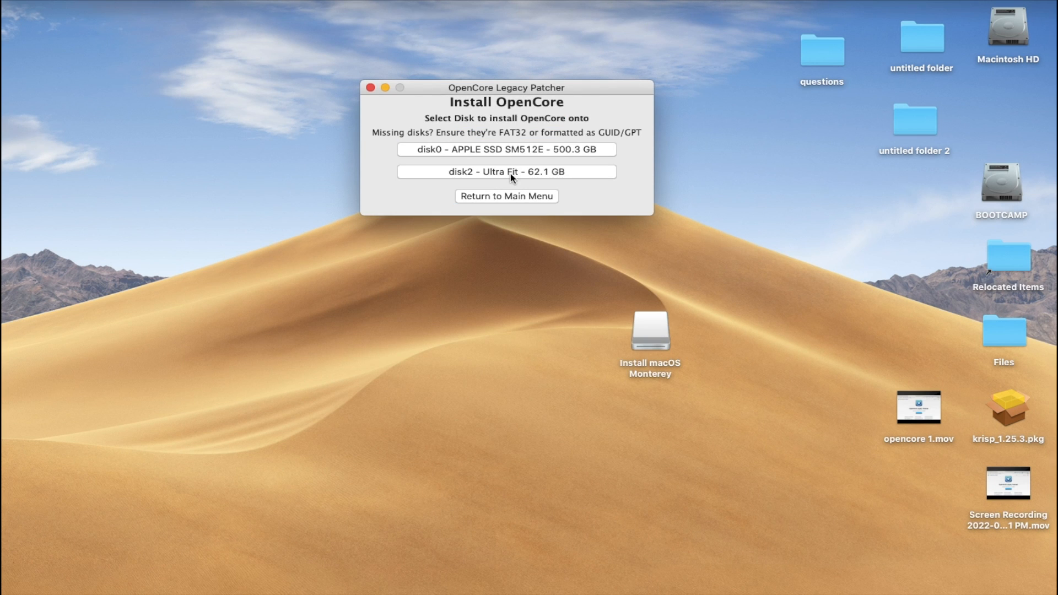
{"action": "left_click", "coordinate": [507, 171]}
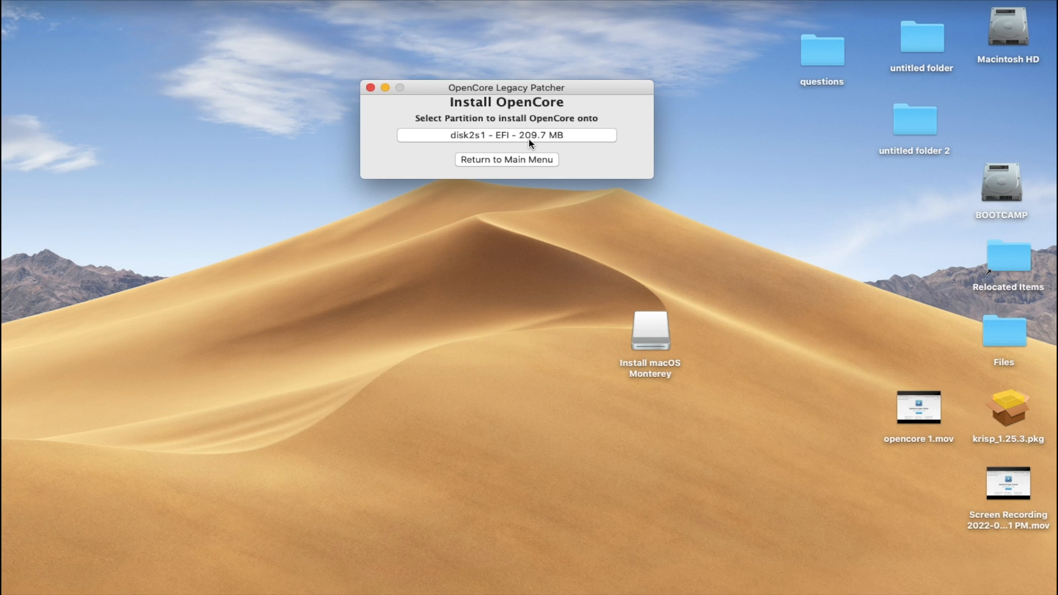
{"action": "left_click", "coordinate": [506, 136]}
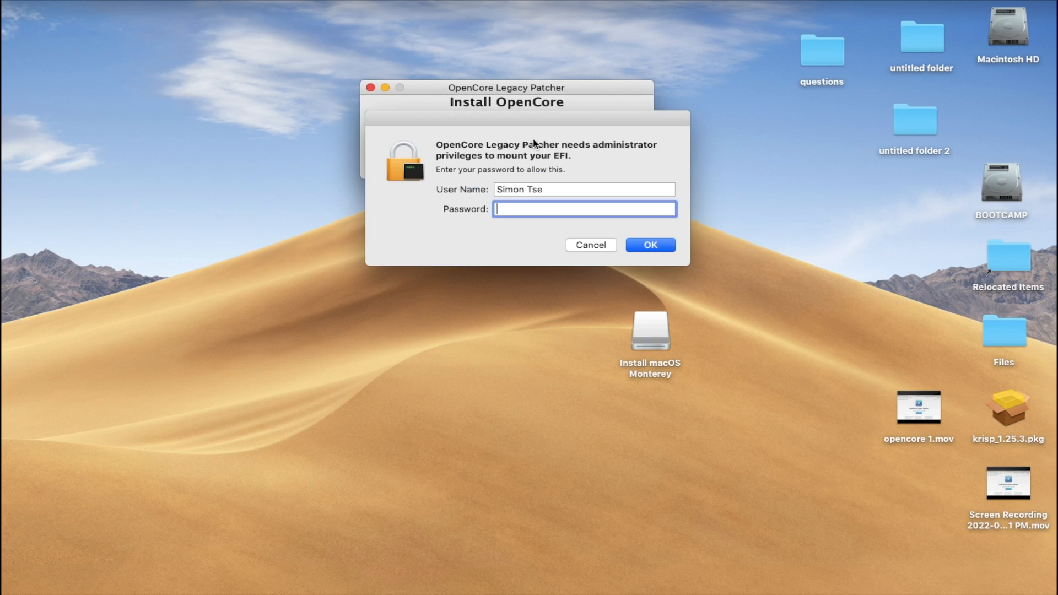
{"action": "type", "text": "••••"}
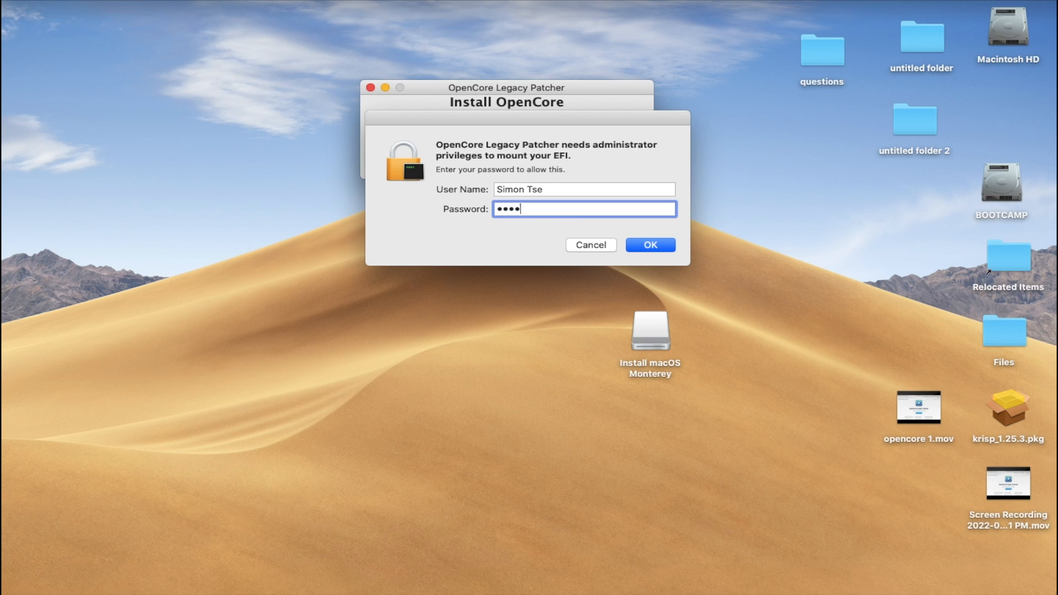
{"action": "left_click", "coordinate": [651, 245]}
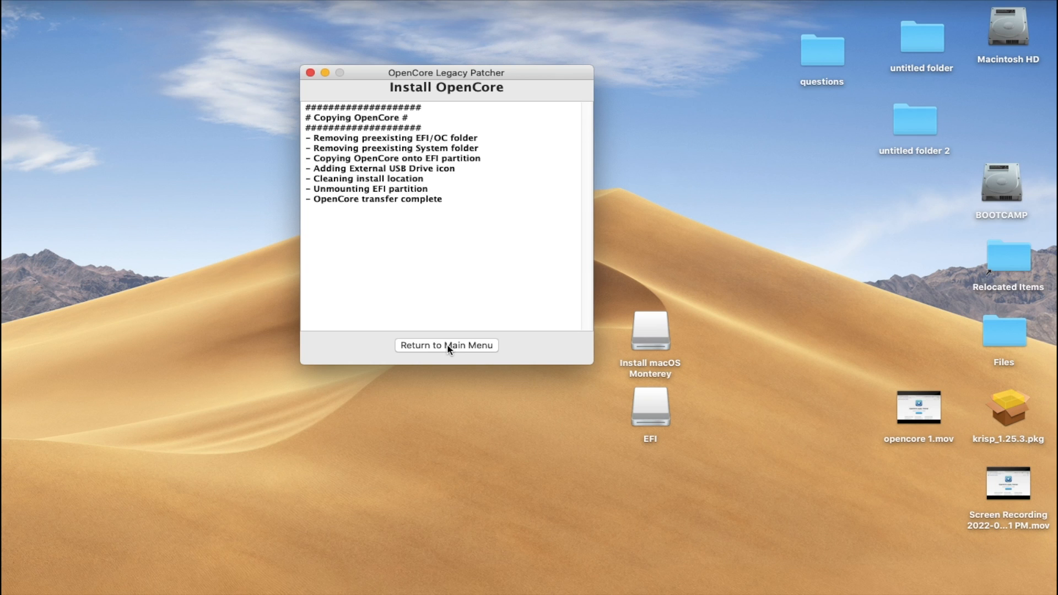
{"action": "mouse_move", "coordinate": [444, 233]}
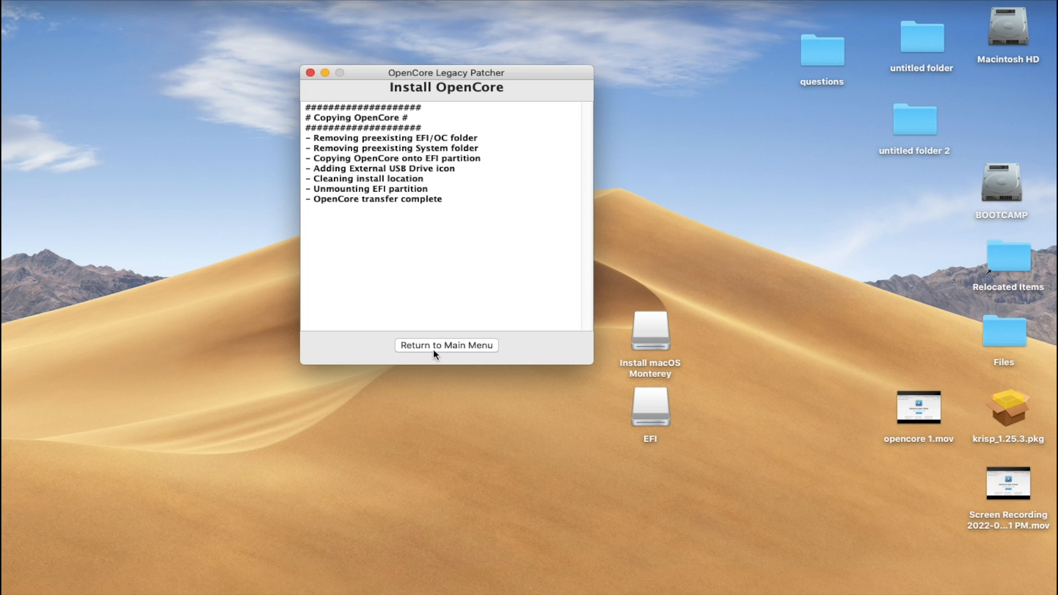
{"action": "left_click", "coordinate": [446, 345]}
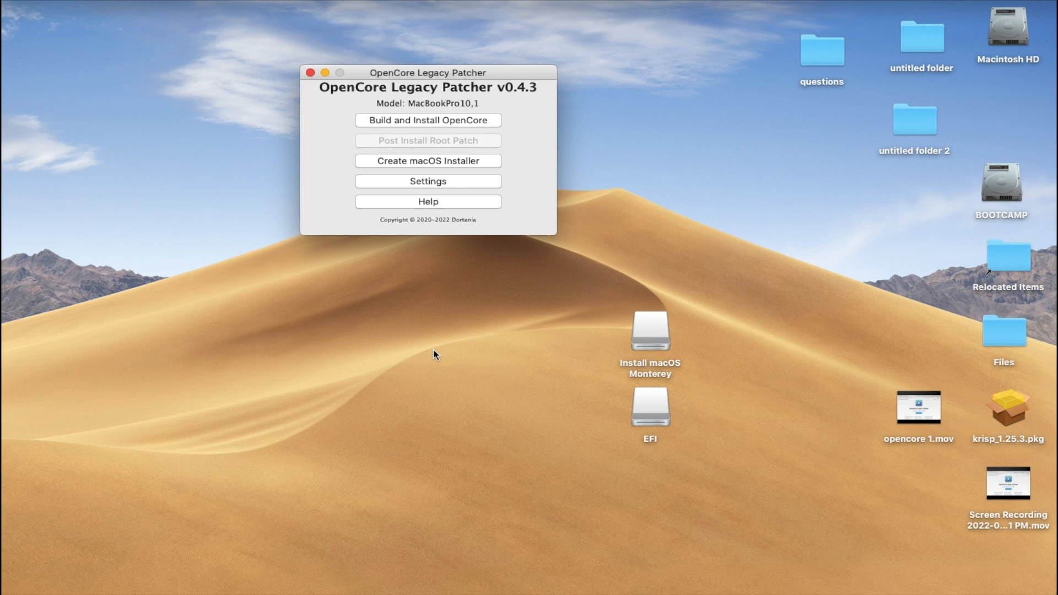
{"action": "mouse_move", "coordinate": [440, 345]}
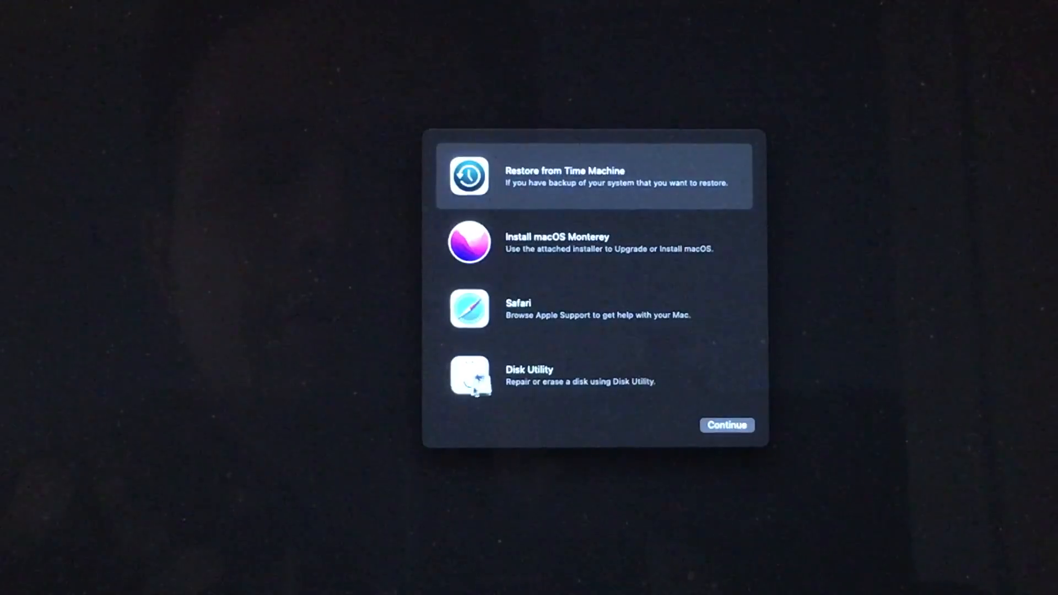
Step: Launch Disk Utility from Recovery, select the internal Apple SSD, and erase it
{"action": "left_click", "coordinate": [530, 392]}
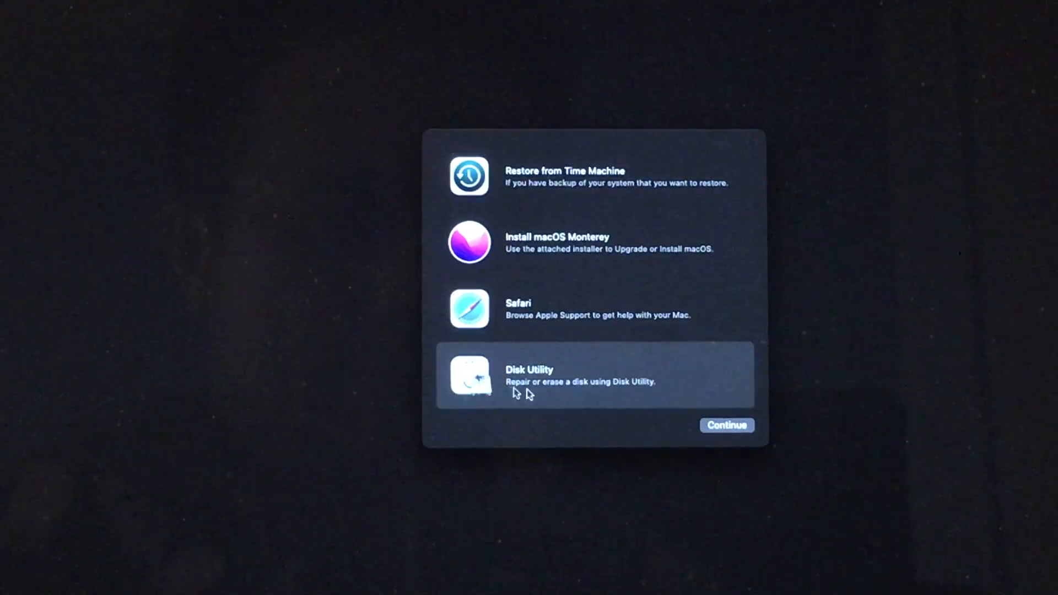
{"action": "left_click", "coordinate": [726, 425]}
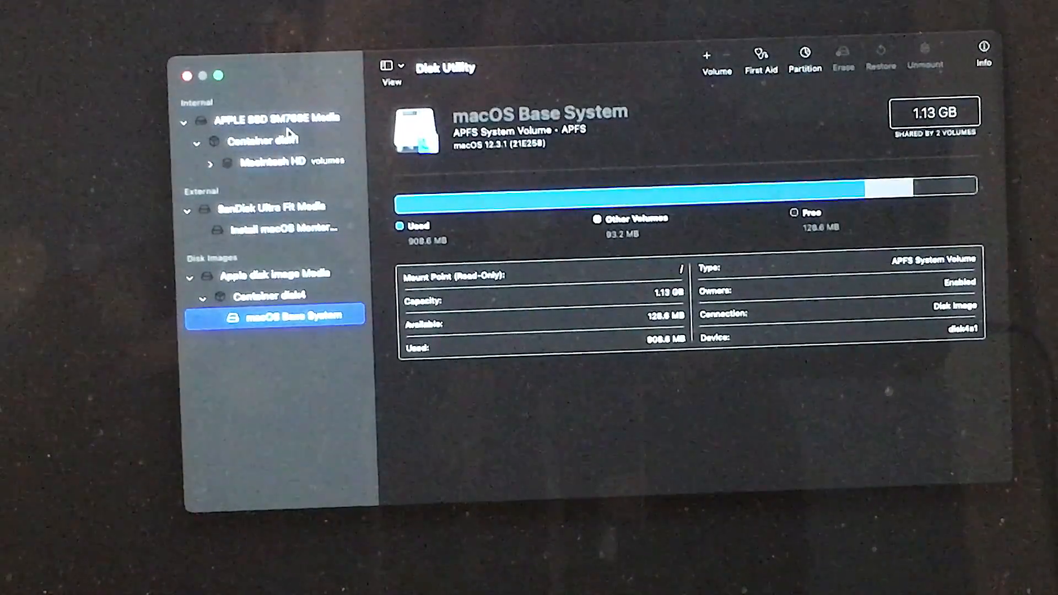
{"action": "left_click", "coordinate": [268, 118]}
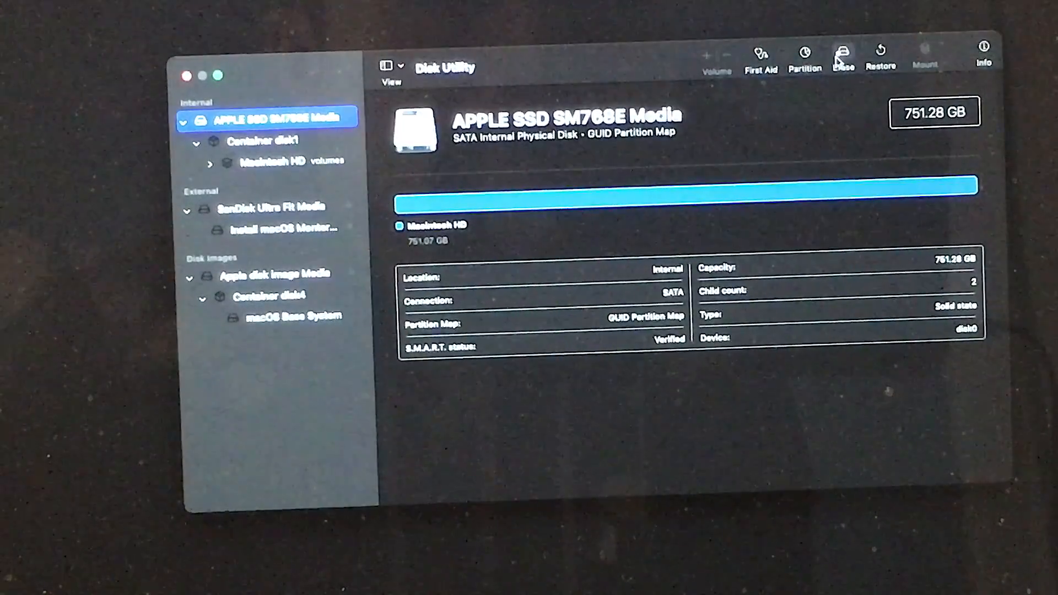
{"action": "left_click", "coordinate": [842, 53]}
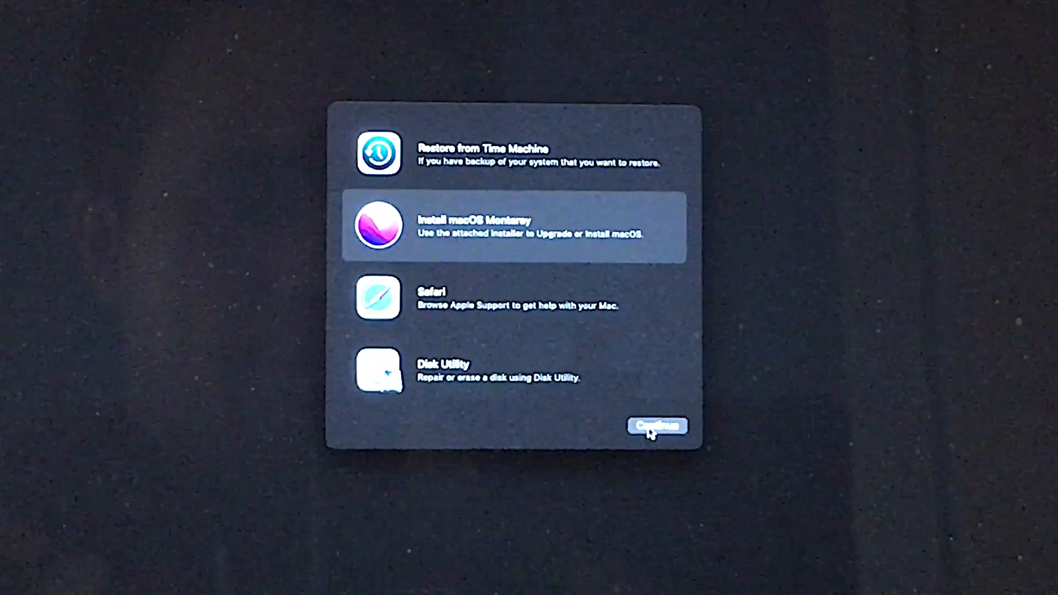
Step: Agree to the Monterey license and install macOS Monterey onto the Untitled disk
{"action": "left_click", "coordinate": [655, 426]}
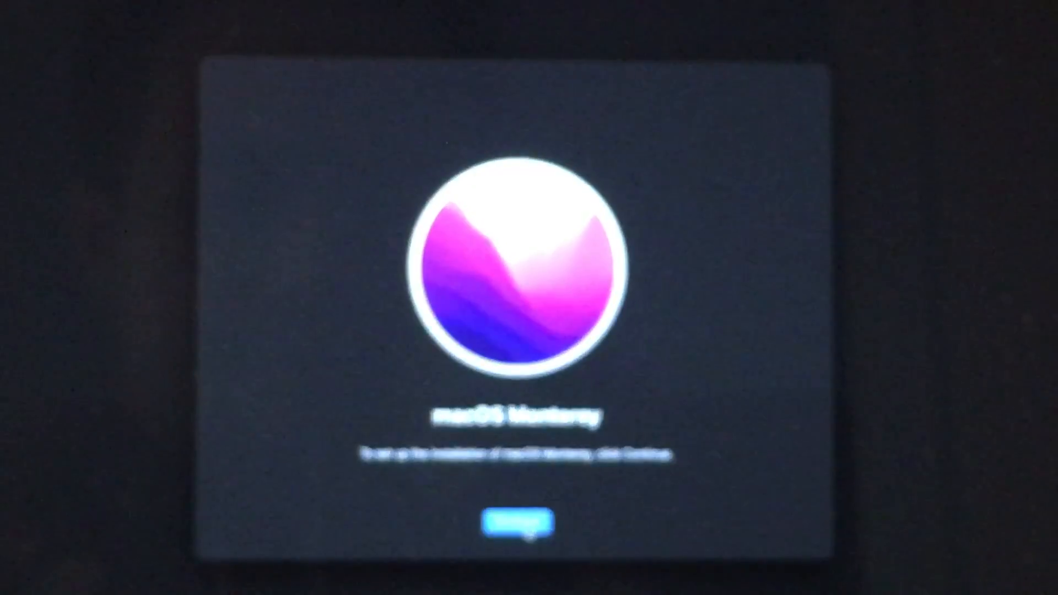
{"action": "left_click", "coordinate": [514, 525]}
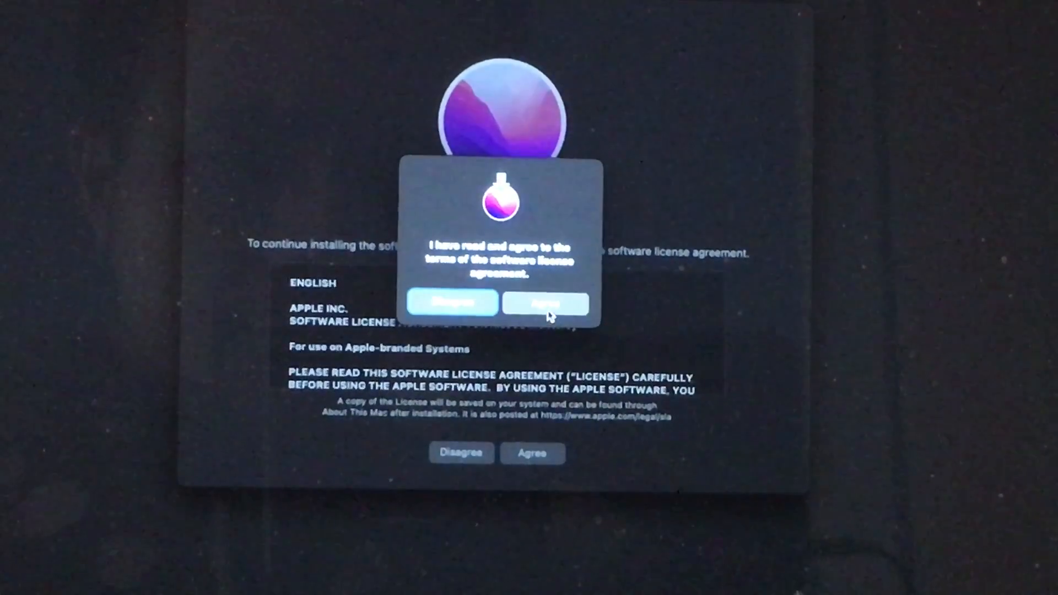
{"action": "left_click", "coordinate": [542, 304]}
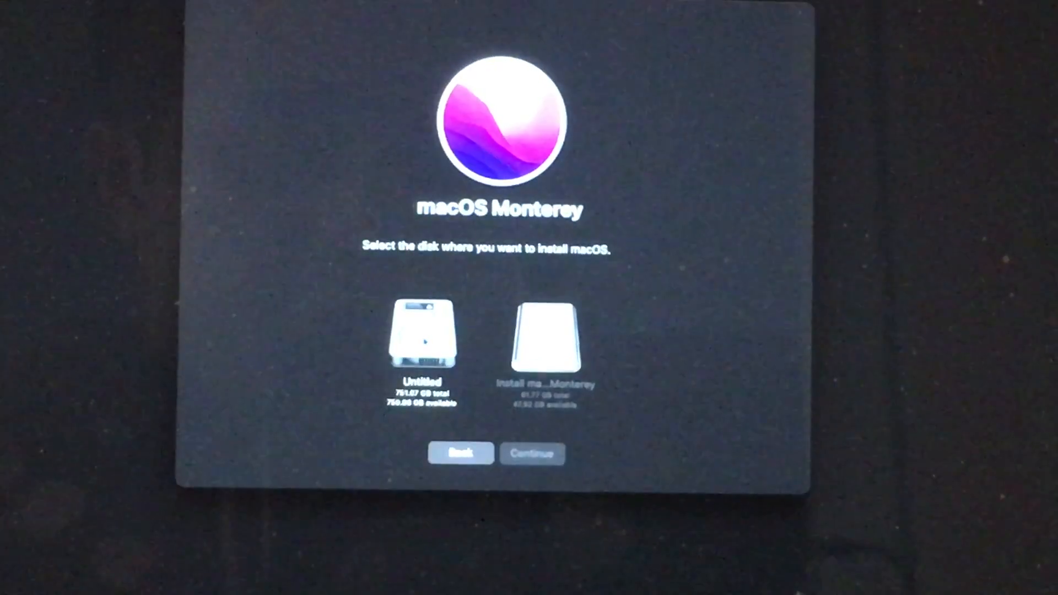
{"action": "left_click", "coordinate": [421, 343]}
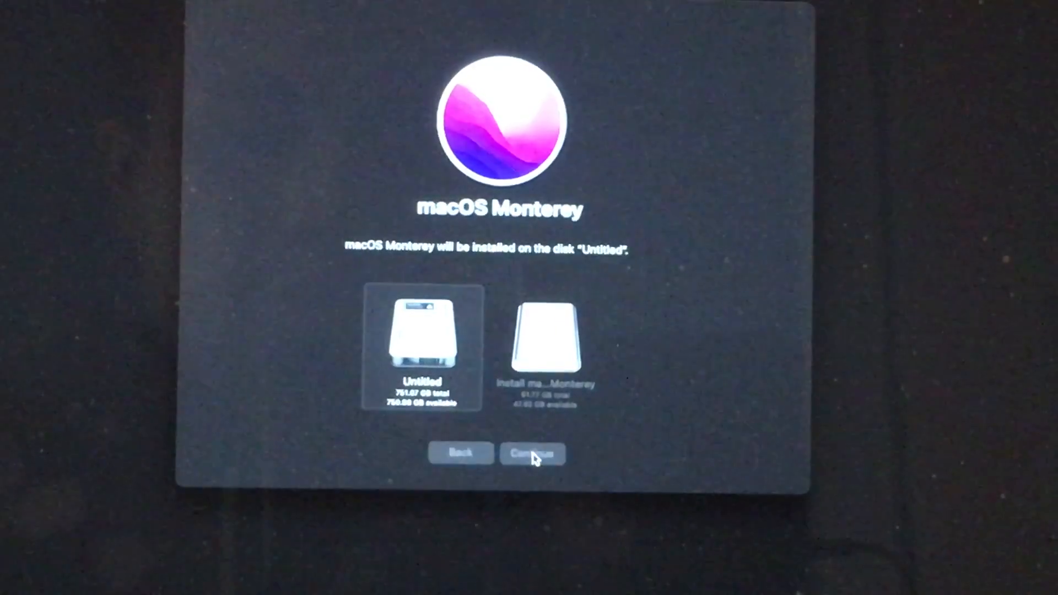
{"action": "left_click", "coordinate": [531, 453]}
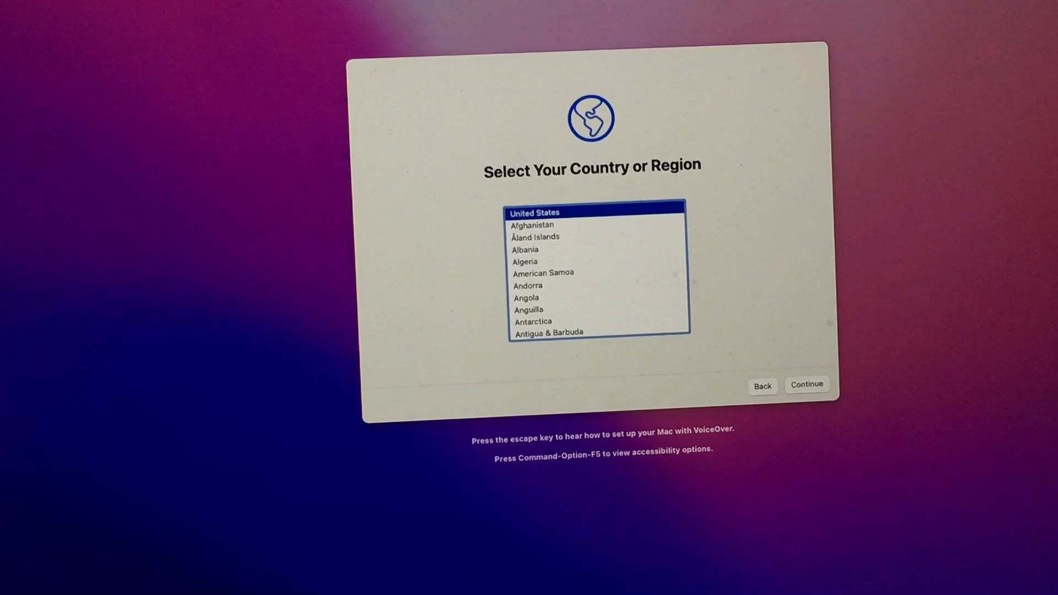
Step: Keep United States as the region and the default English language settings
{"action": "left_click", "coordinate": [807, 384]}
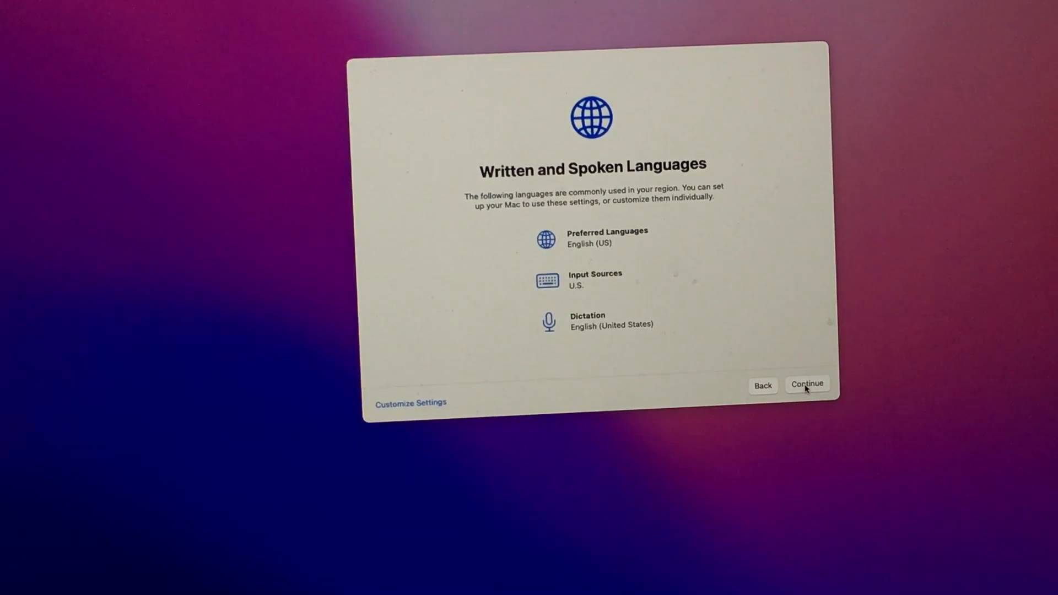
{"action": "left_click", "coordinate": [807, 384]}
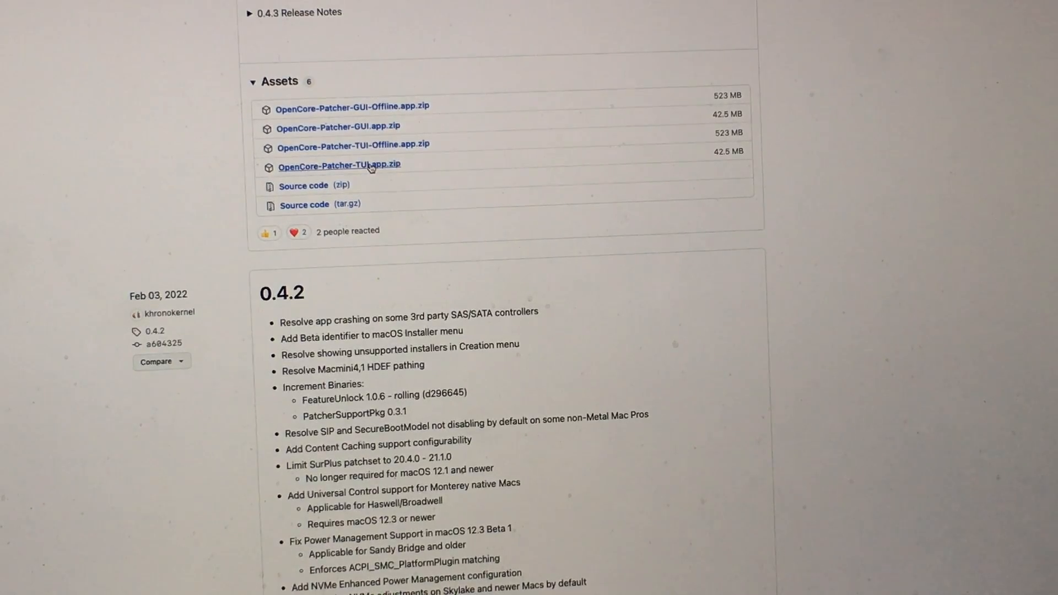
Step: Download OpenCore-Patcher-TUI and patch the system volume for Kepler and Ivy Bridge graphics (3, 1, y)
{"action": "left_click", "coordinate": [339, 165]}
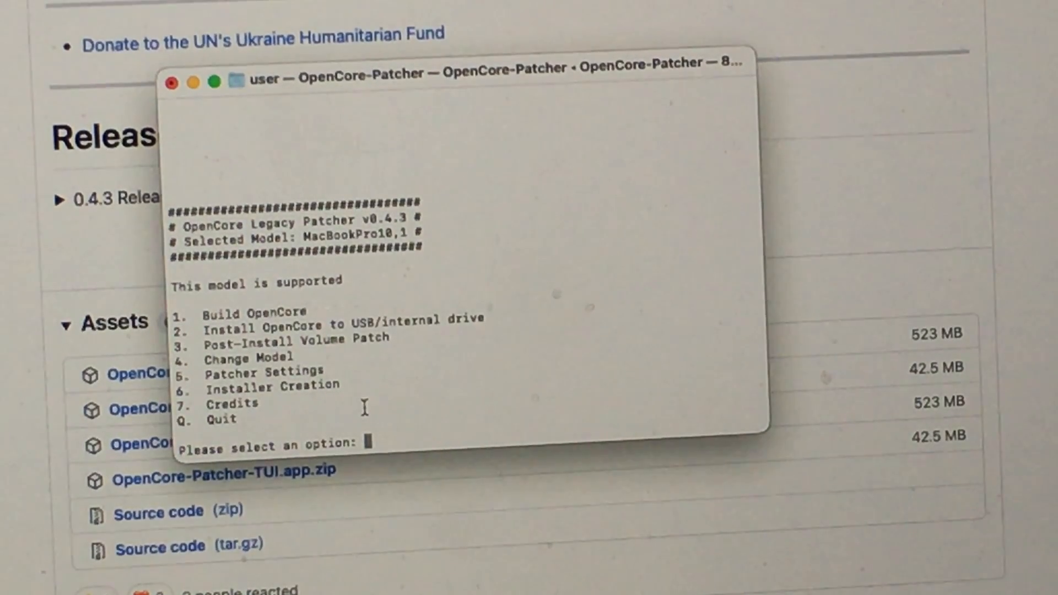
{"action": "type", "text": "3"}
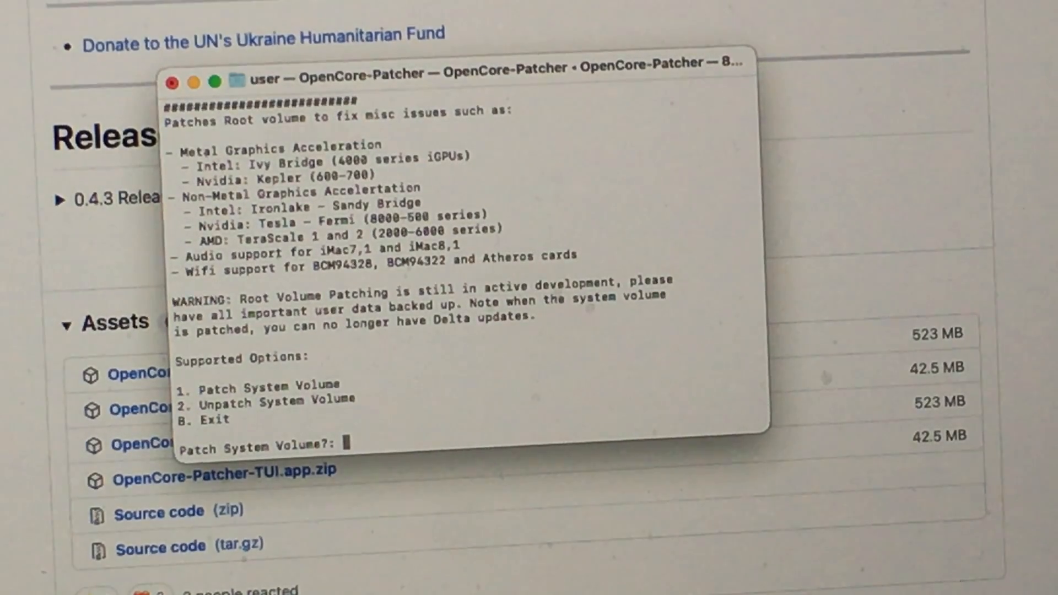
{"action": "type", "text": "1"}
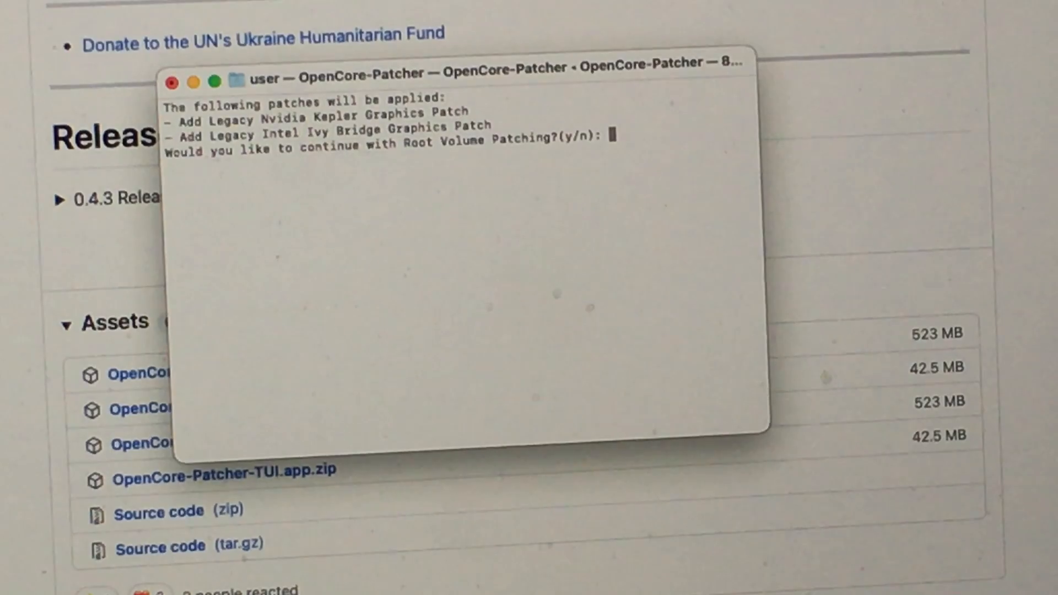
{"action": "type", "text": "y"}
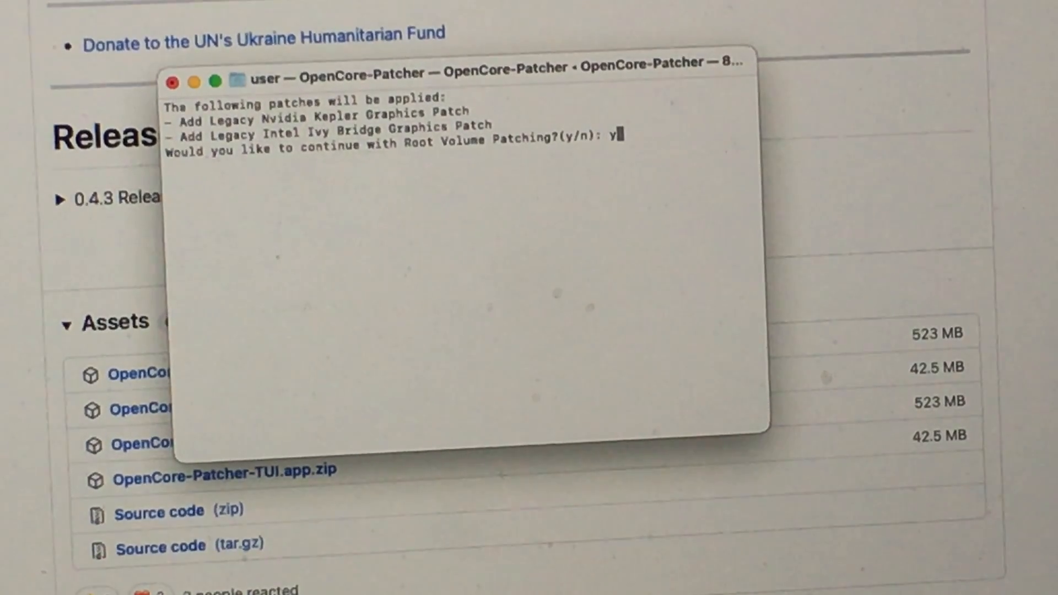
{"action": "key", "text": "enter"}
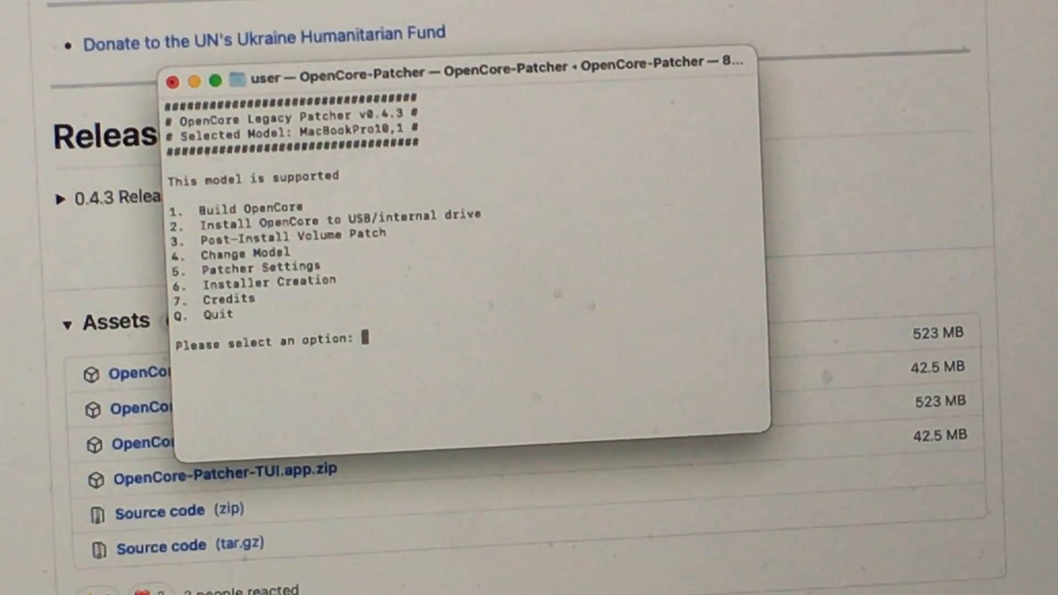
Step: Build OpenCore with option 1, install it to the drive with option 2, then quit with q
{"action": "type", "text": "1"}
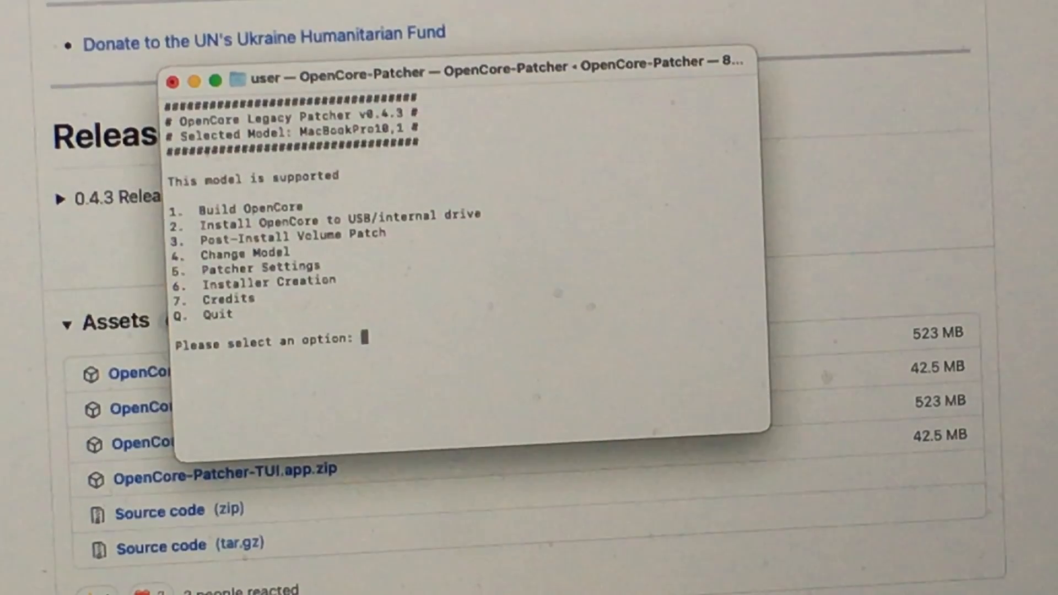
{"action": "type", "text": "2"}
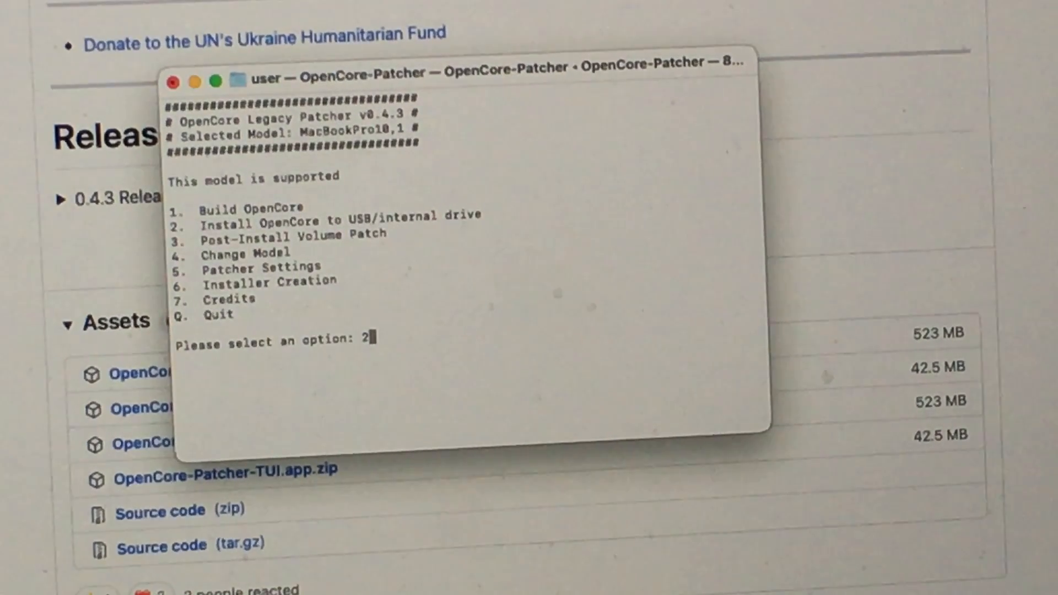
{"action": "key", "text": "enter"}
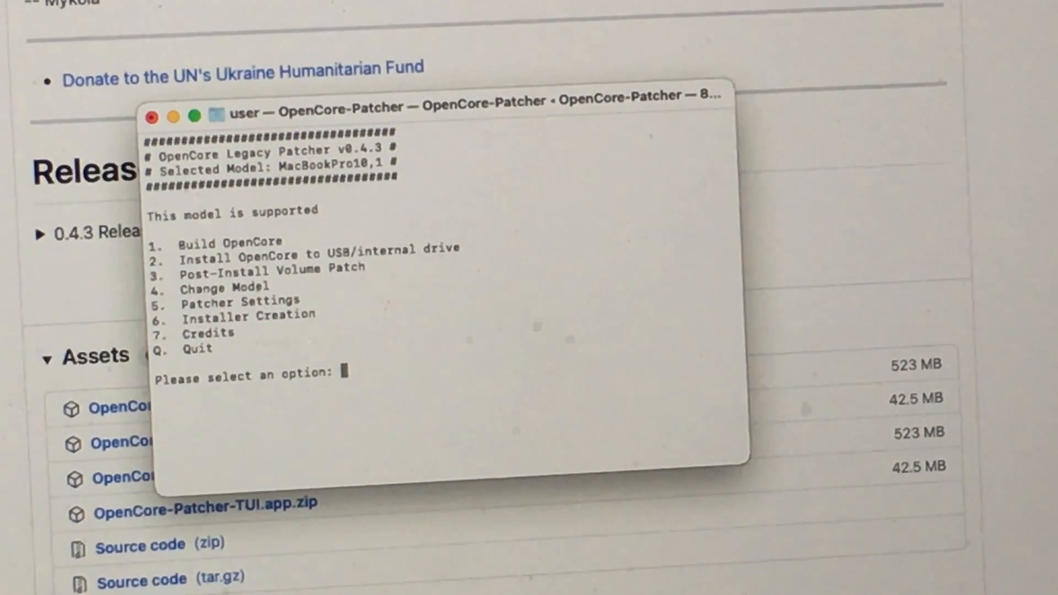
{"action": "type", "text": "q"}
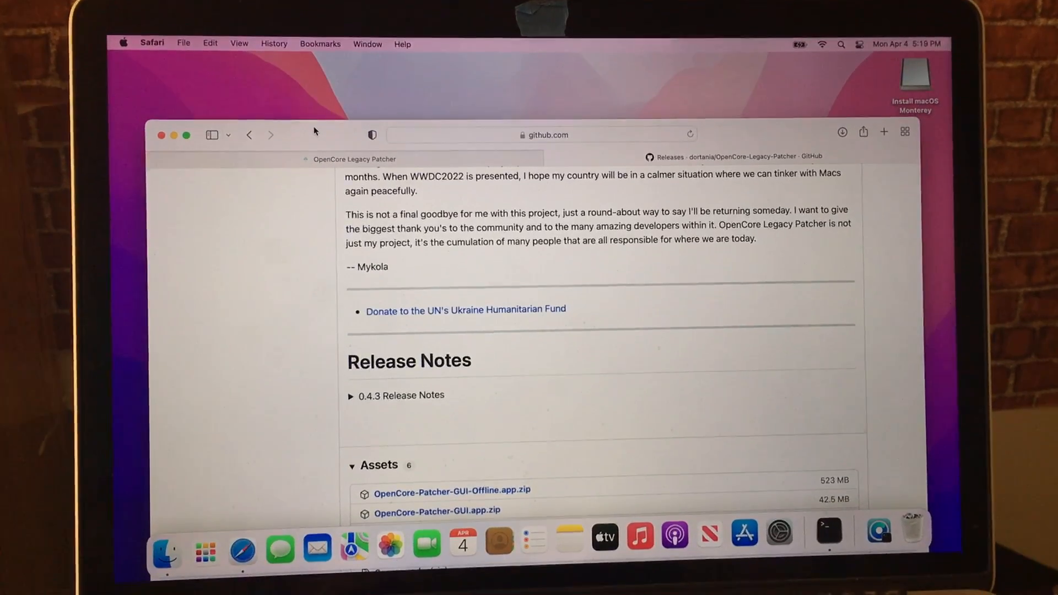
Step: Open the Safari menu in the menu bar
{"action": "left_click", "coordinate": [153, 42]}
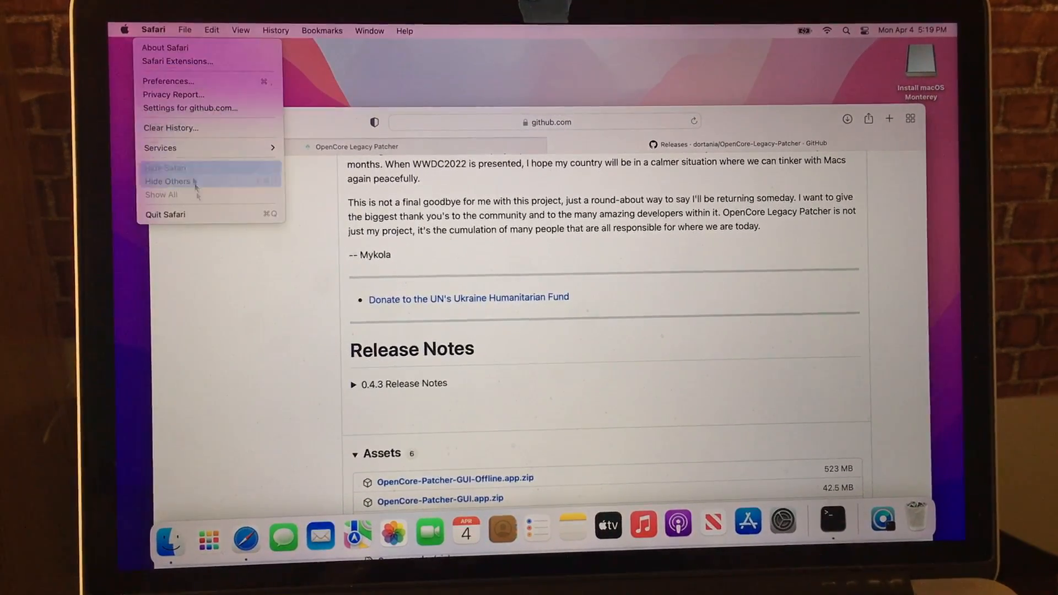
Step: Hide Safari and open About This Mac from the Apple menu
{"action": "left_click", "coordinate": [165, 167]}
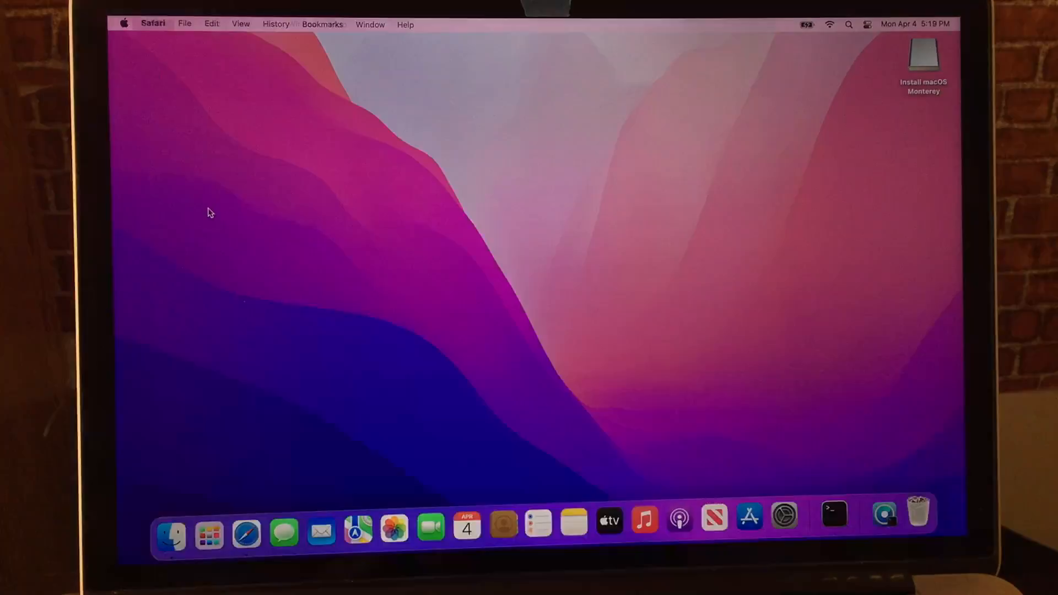
{"action": "left_click", "coordinate": [127, 23]}
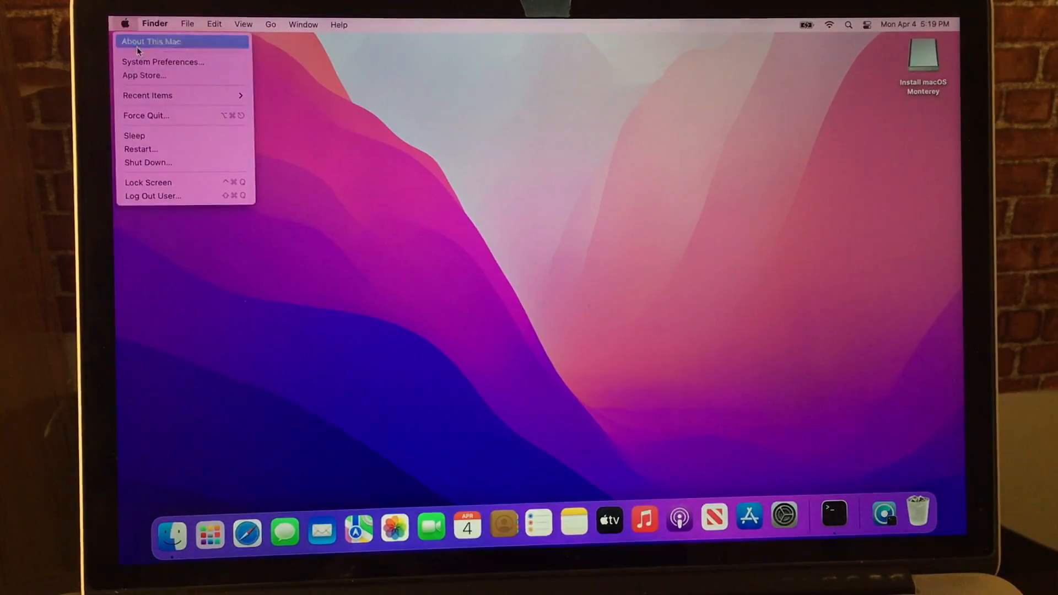
{"action": "left_click", "coordinate": [150, 41]}
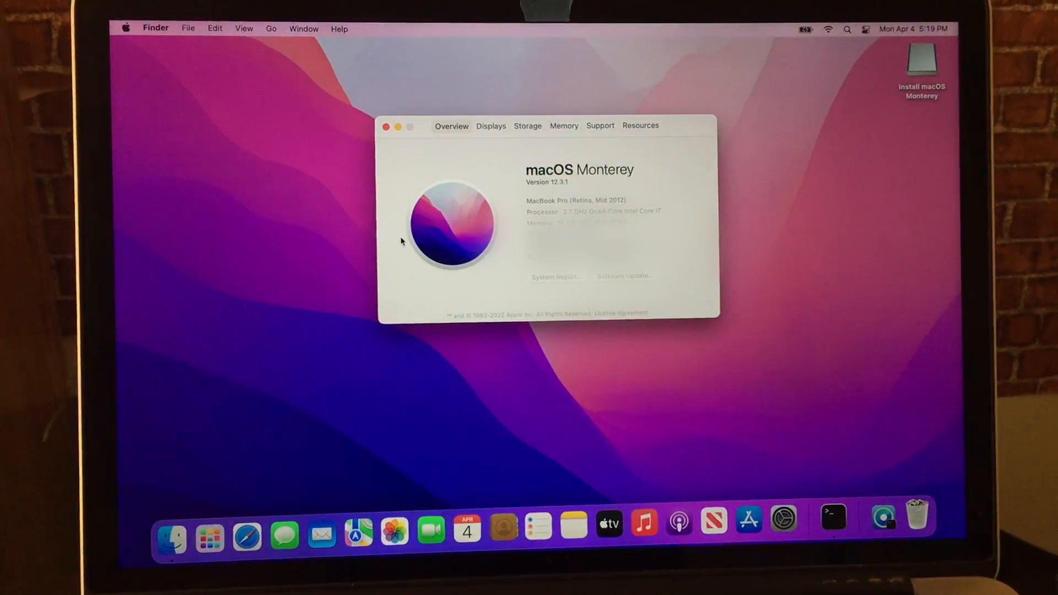